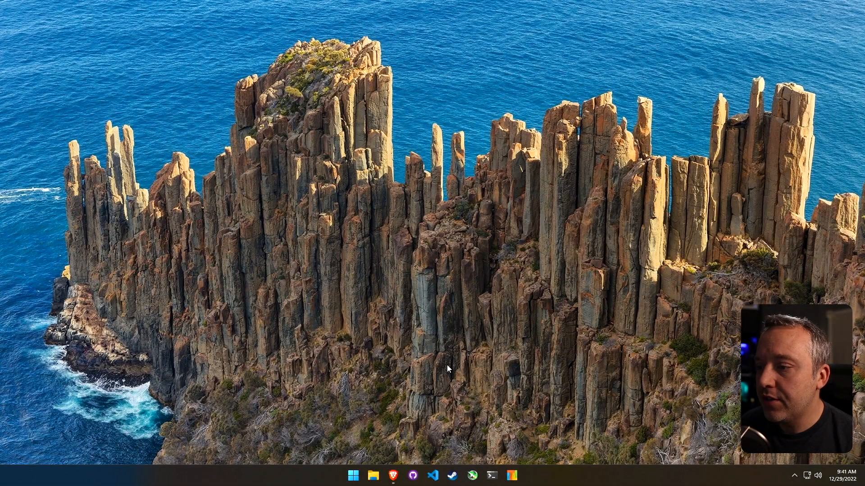
pyautogui.moveTo(424, 332)
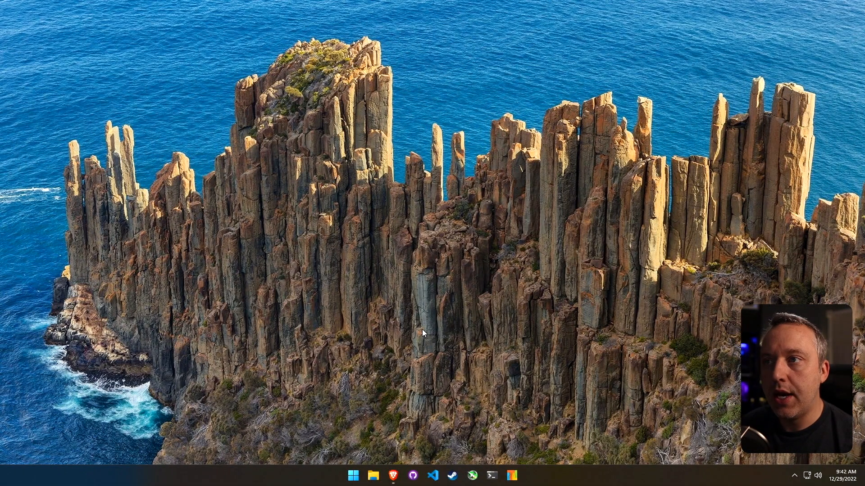
pyautogui.moveTo(417, 340)
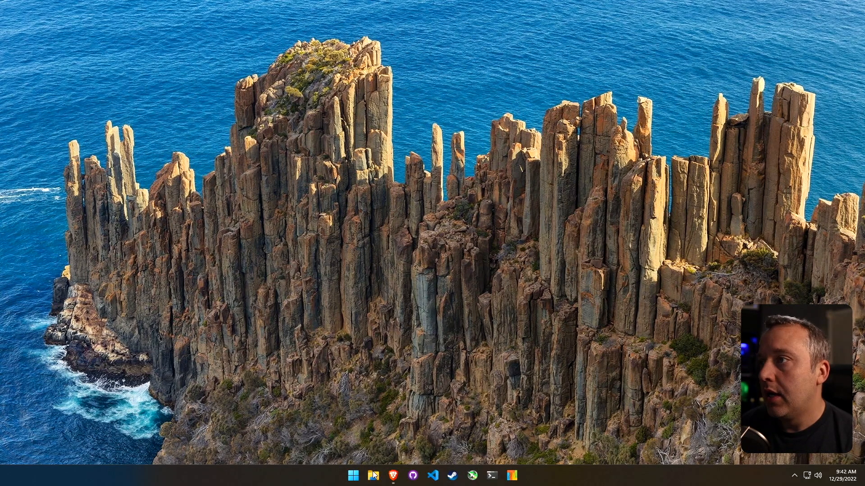
# Step: Navigate File Explorer into C:\Windows\Installer via the address bar suggestions
pyautogui.click(373, 475)
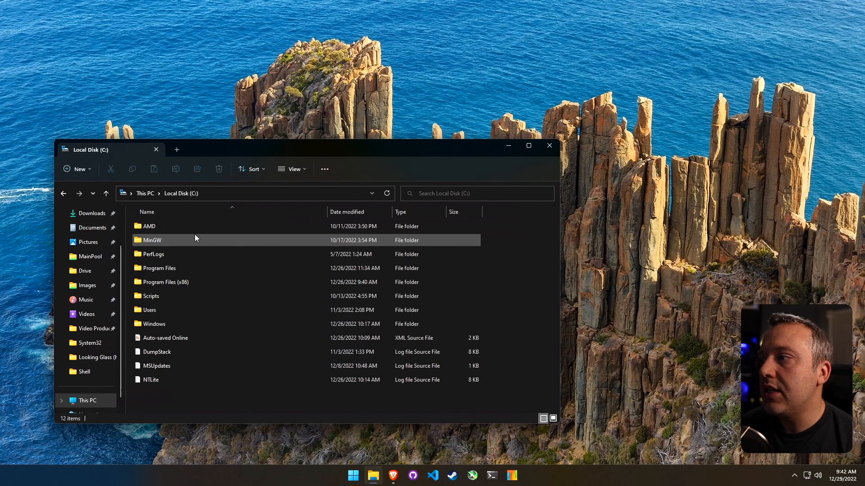
pyautogui.doubleClick(155, 324)
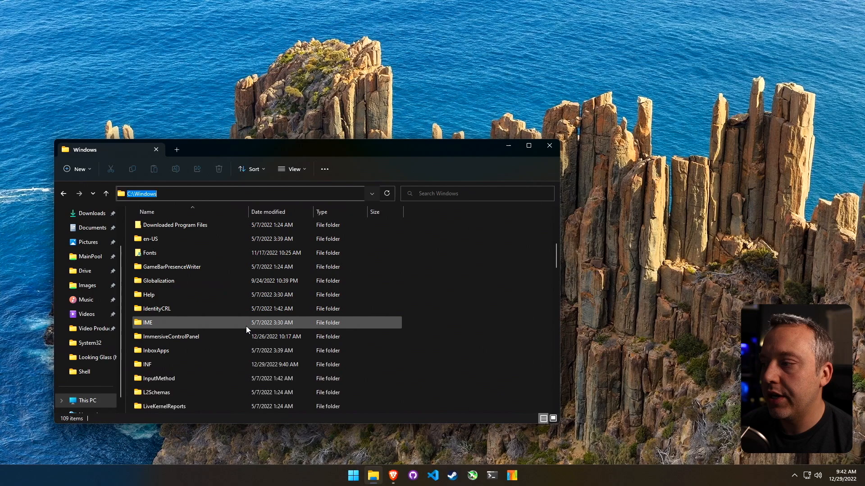
pyautogui.scroll(-3)
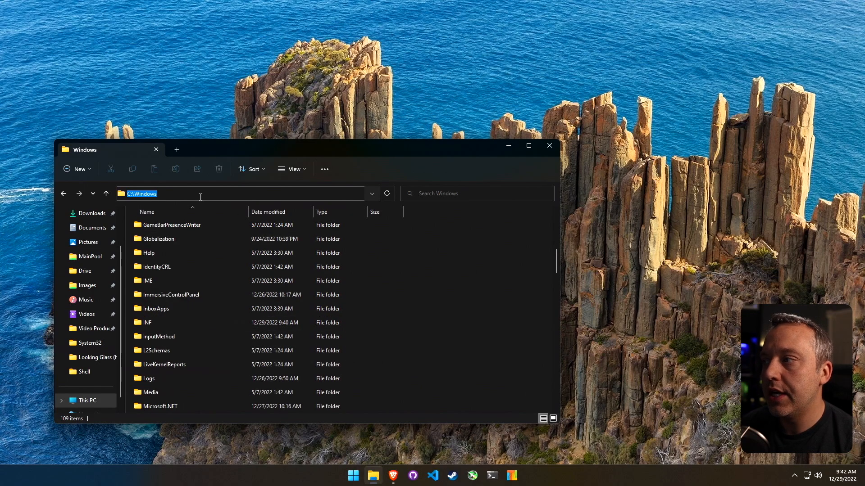
pyautogui.write('\\I')
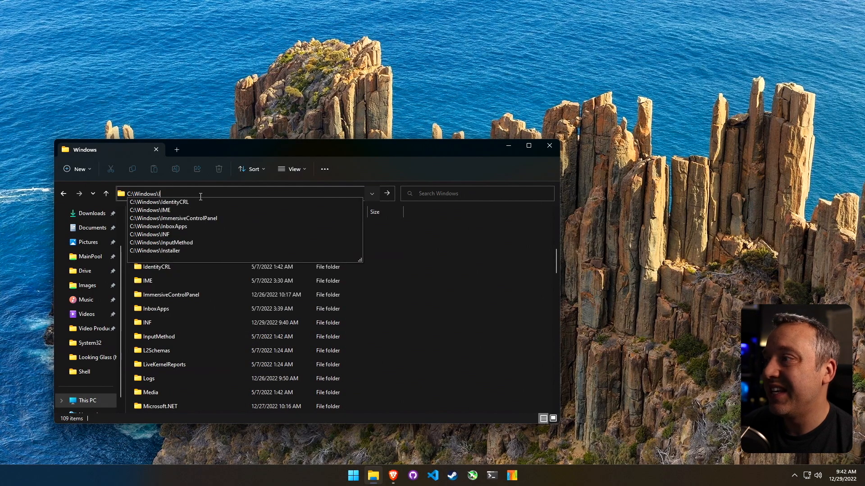
pyautogui.click(156, 251)
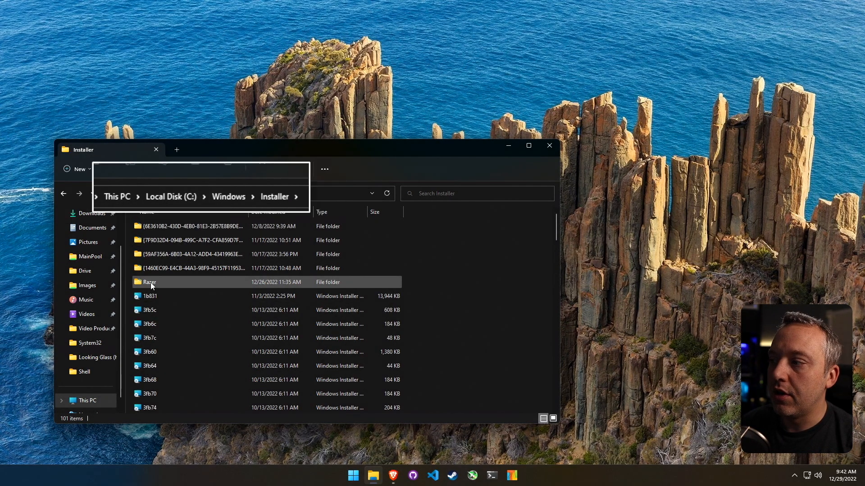
# Step: Go into Razer\Installer and select the RazerInstaller application
pyautogui.doubleClick(149, 282)
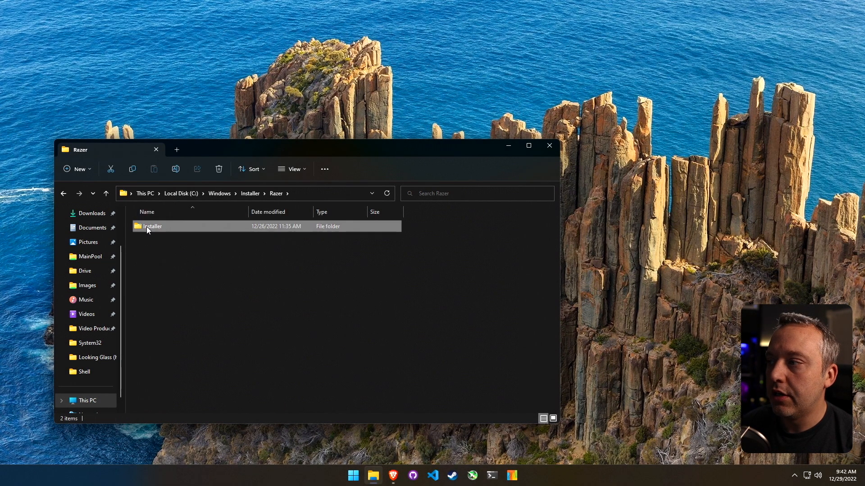
pyautogui.doubleClick(152, 226)
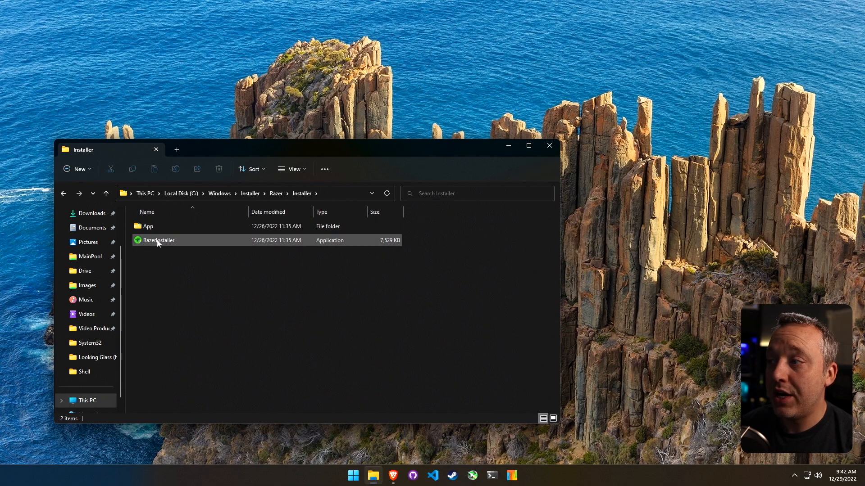
pyautogui.click(159, 240)
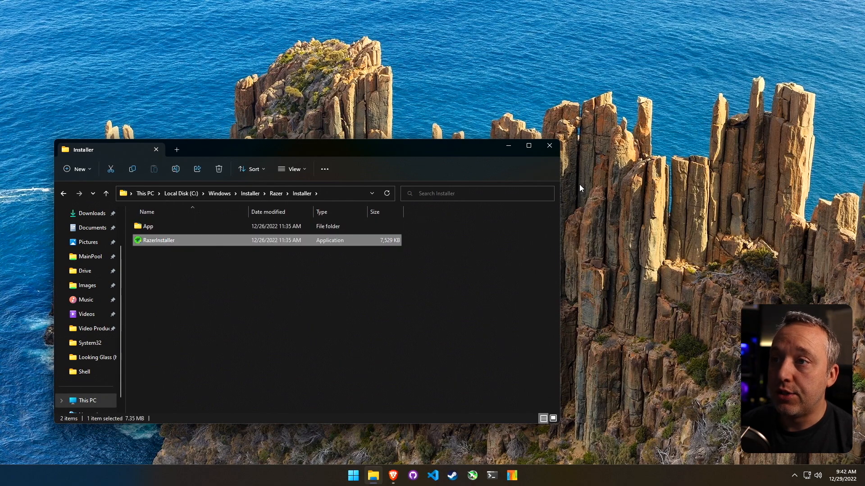
pyautogui.moveTo(375, 226)
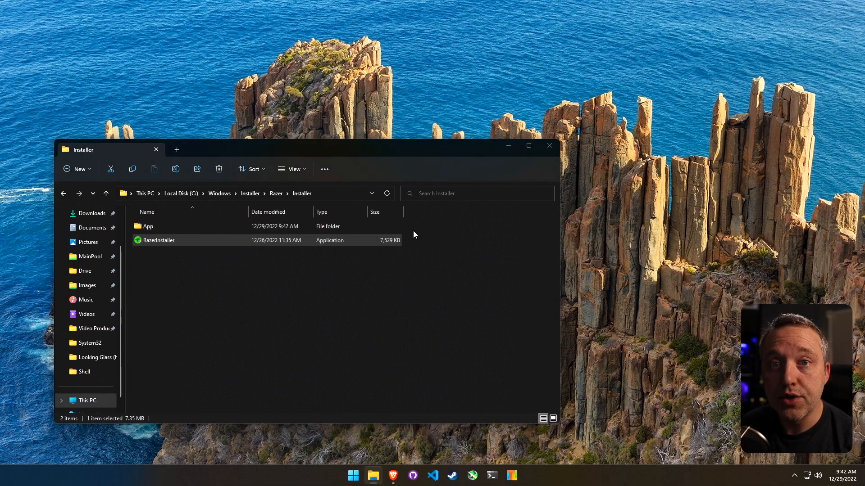
# Step: Launch RazerInstaller and review the THX Spatial Audio, Razer Axon Beta and Synapse module entries
pyautogui.doubleClick(158, 239)
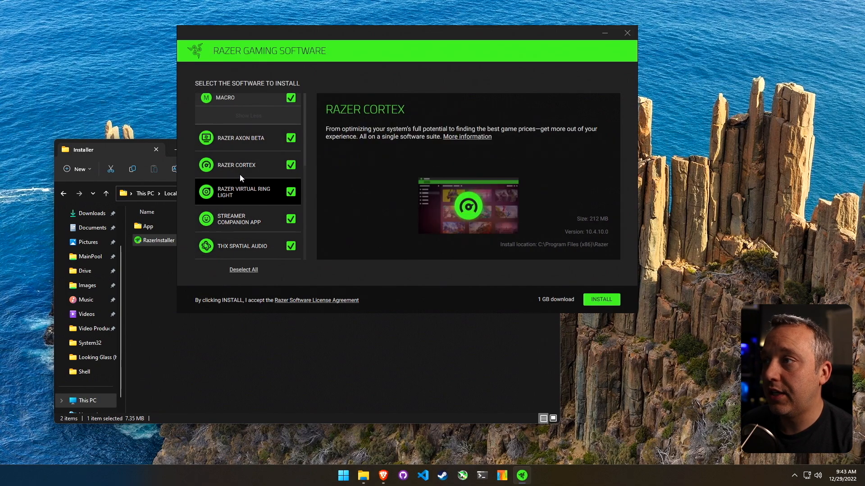
pyautogui.scroll(3)
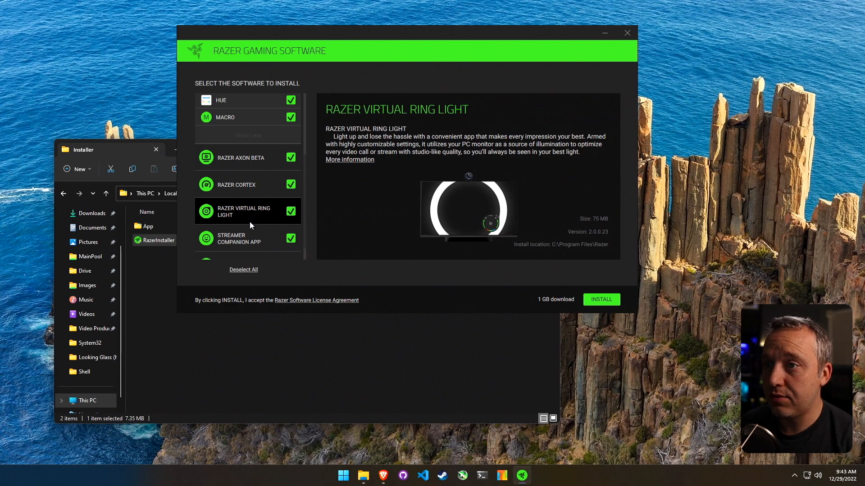
pyautogui.click(243, 246)
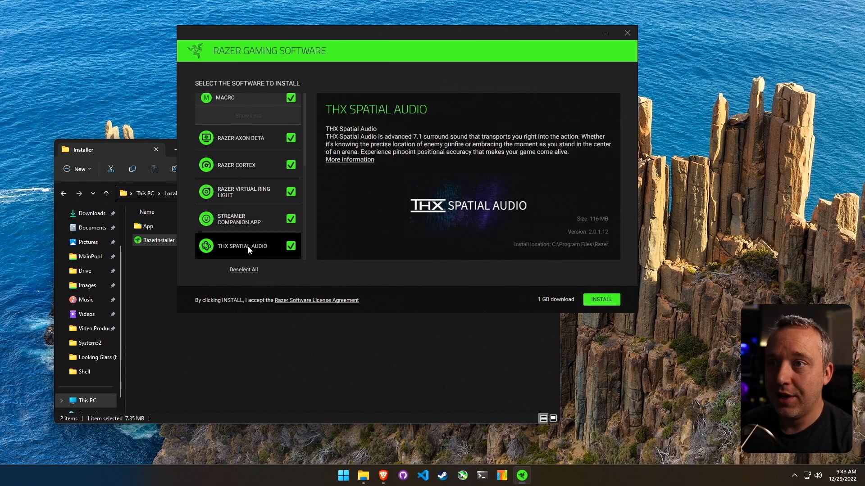
pyautogui.click(248, 137)
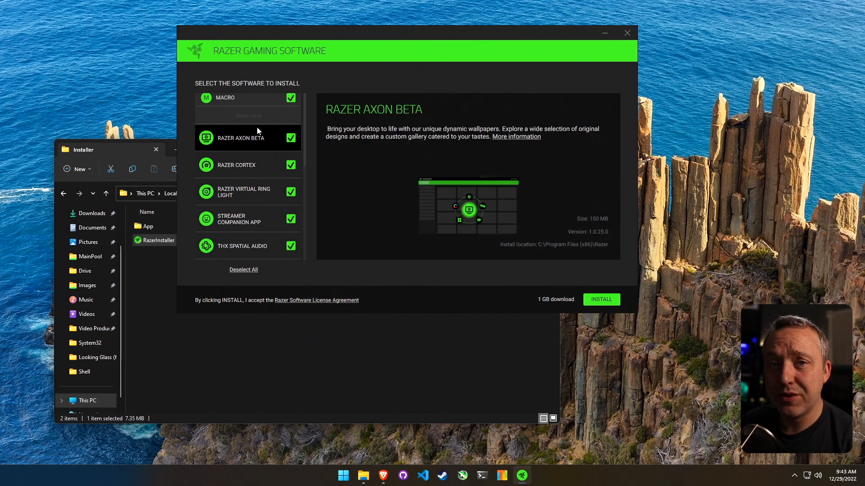
pyautogui.scroll(3)
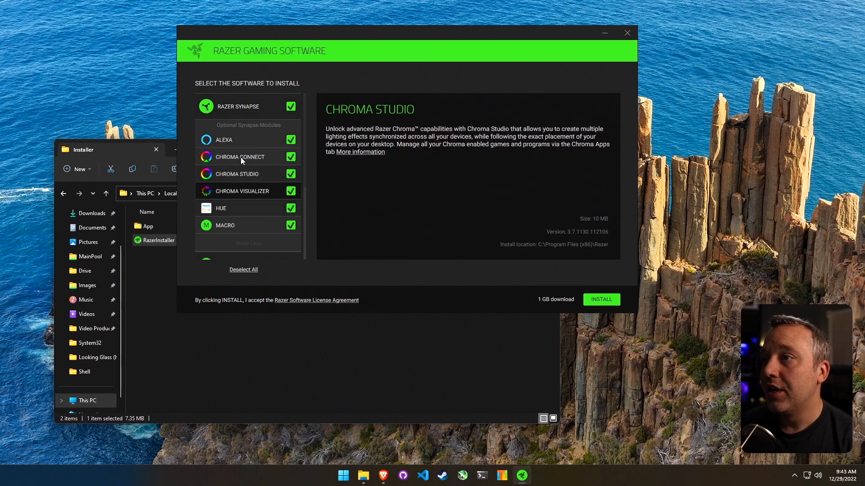
pyautogui.click(241, 191)
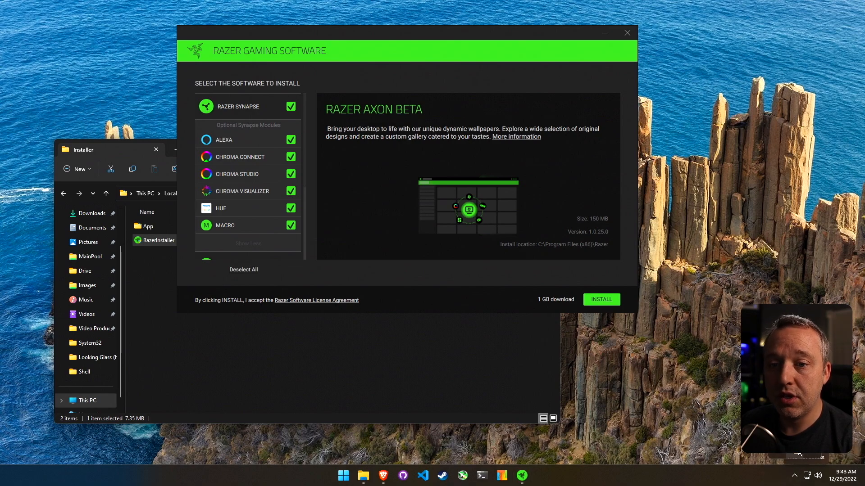
pyautogui.moveTo(507, 419)
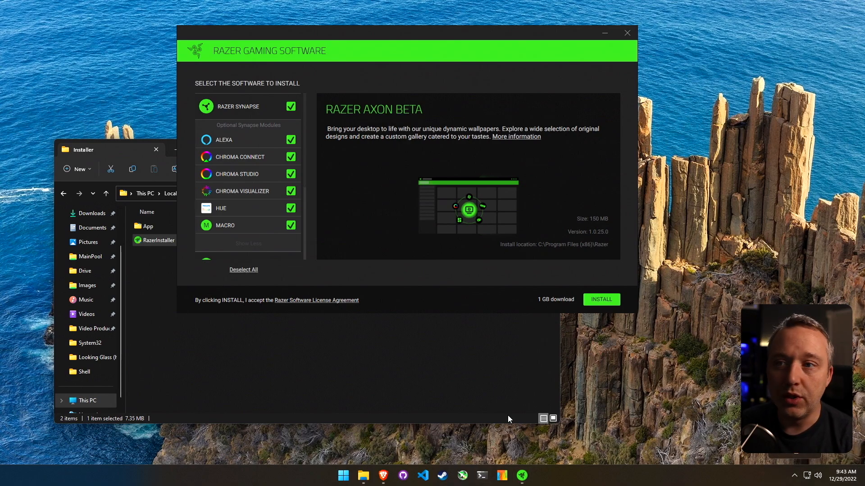
pyautogui.moveTo(386, 314)
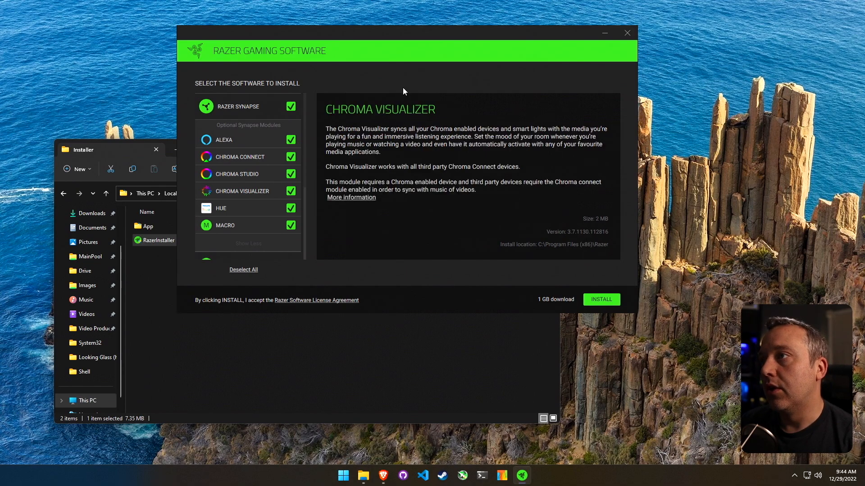
# Step: Close the installer window to bring up the cancel-installation confirmation
pyautogui.click(627, 33)
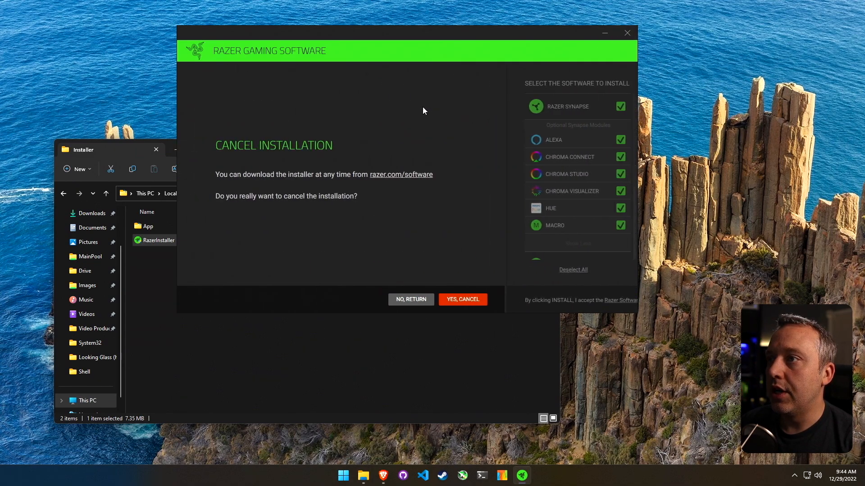
# Step: Confirm cancelling the Razer installation and clear the file selection in File Explorer
pyautogui.click(462, 299)
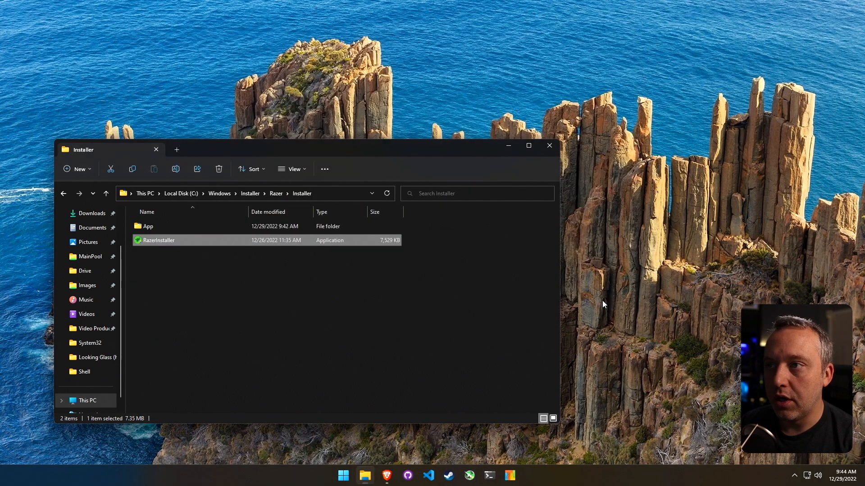
pyautogui.click(321, 359)
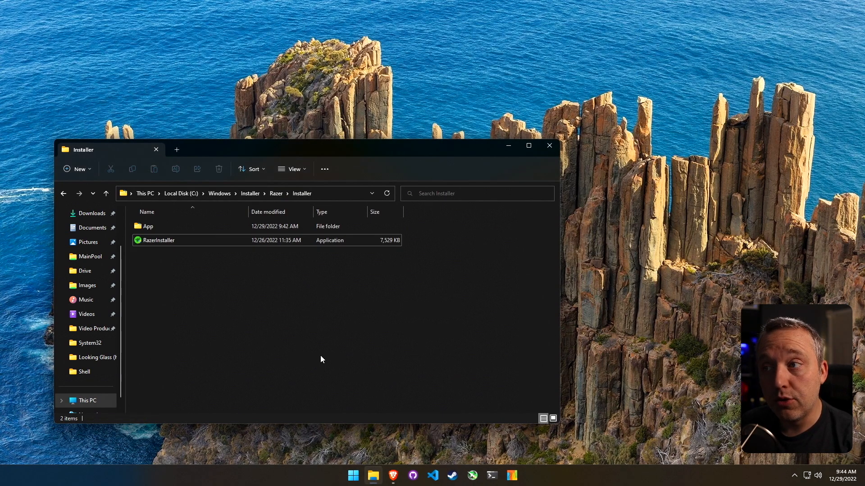
pyautogui.click(192, 226)
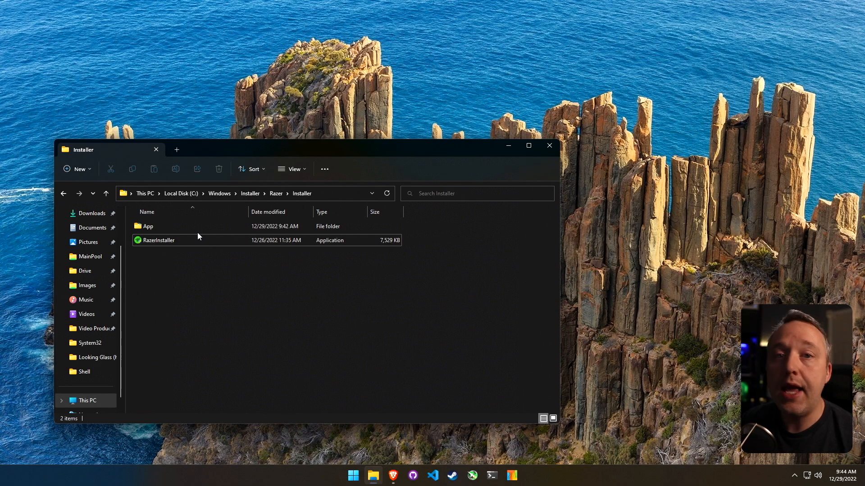
pyautogui.moveTo(246, 304)
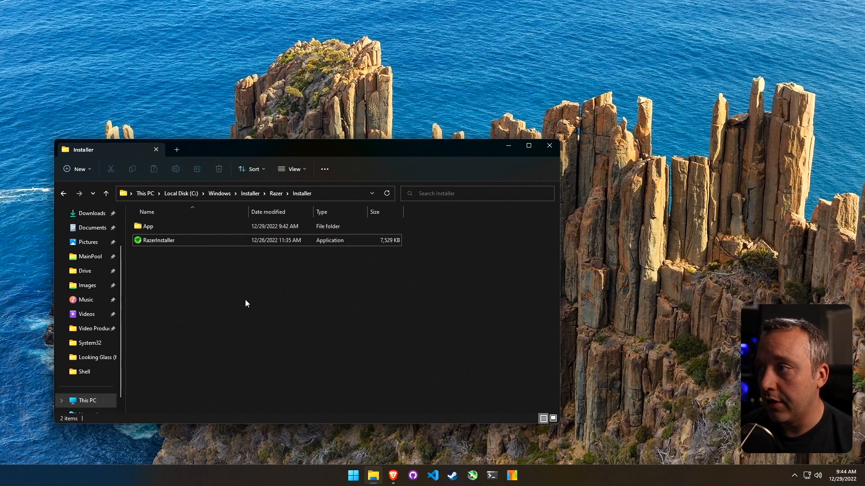
pyautogui.moveTo(372, 475)
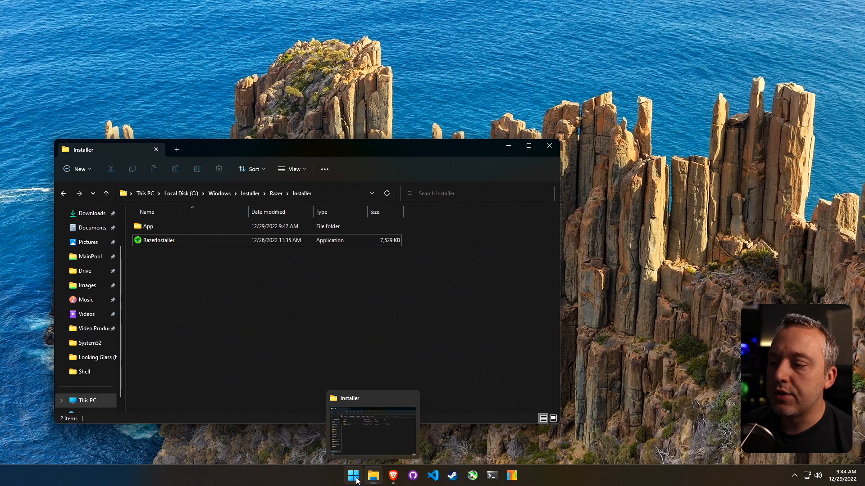
# Step: Run sysdm.cpl from the Run box and show the Hardware page of System Properties
pyautogui.press('Win+r')
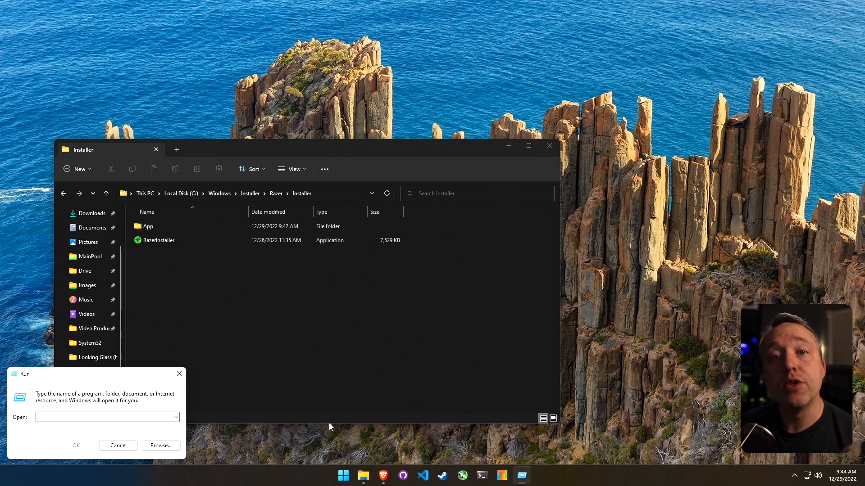
pyautogui.write('sysdm.cpl')
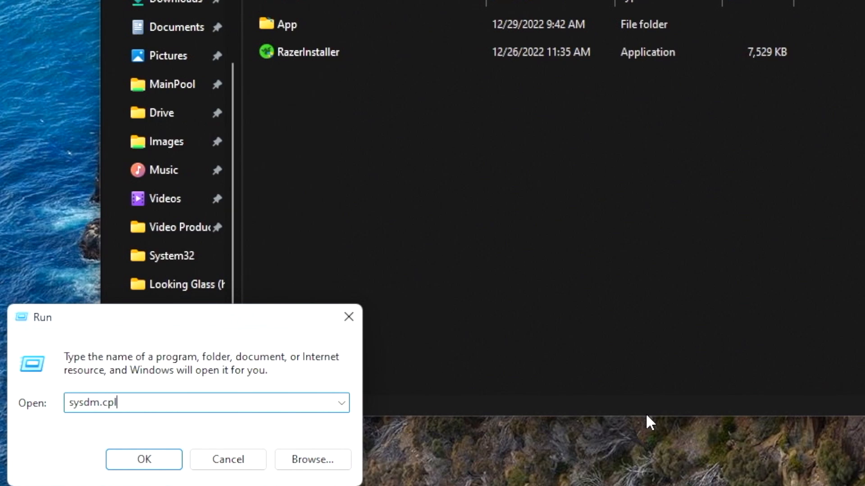
pyautogui.click(143, 459)
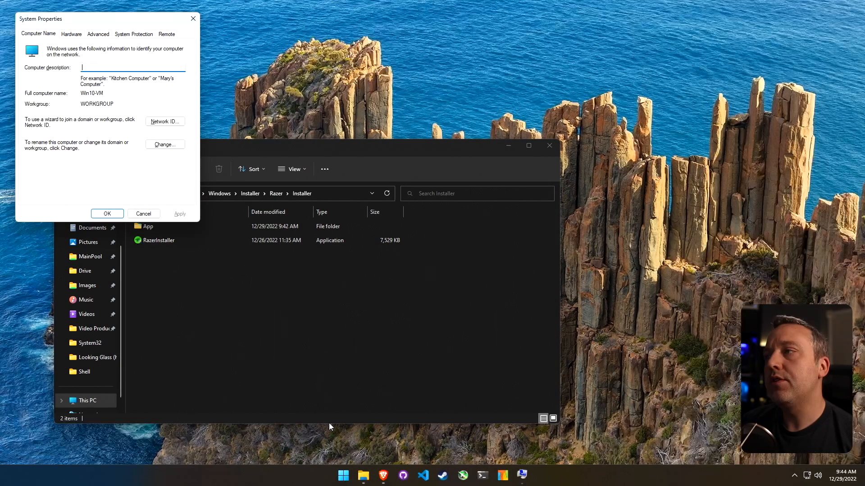
pyautogui.click(71, 33)
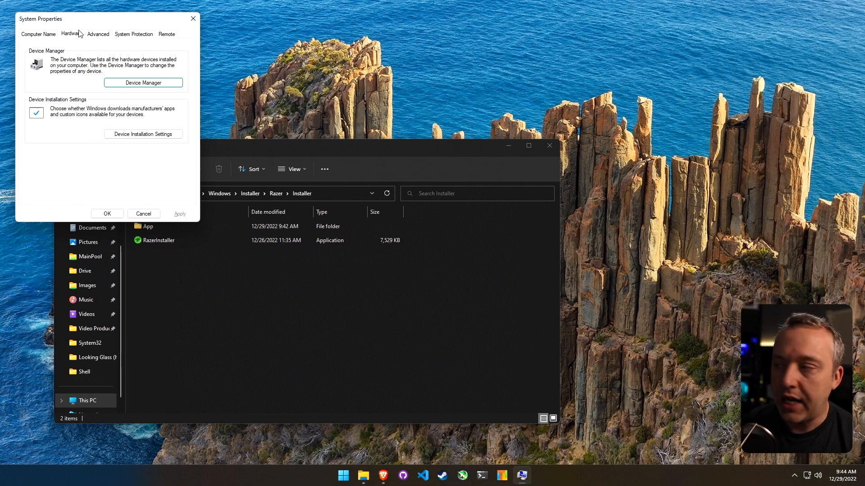
pyautogui.moveTo(56, 111)
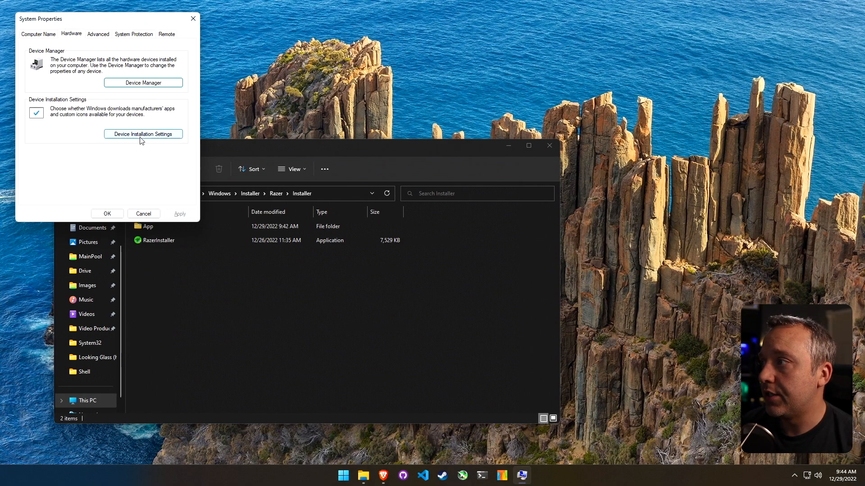
# Step: Review Device Installation Settings locked to No, then cancel it and close System Properties
pyautogui.click(143, 134)
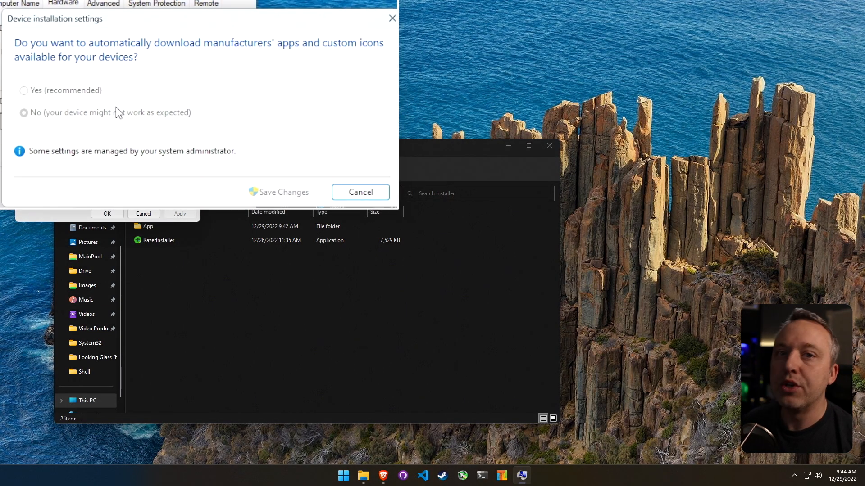
pyautogui.moveTo(112, 120)
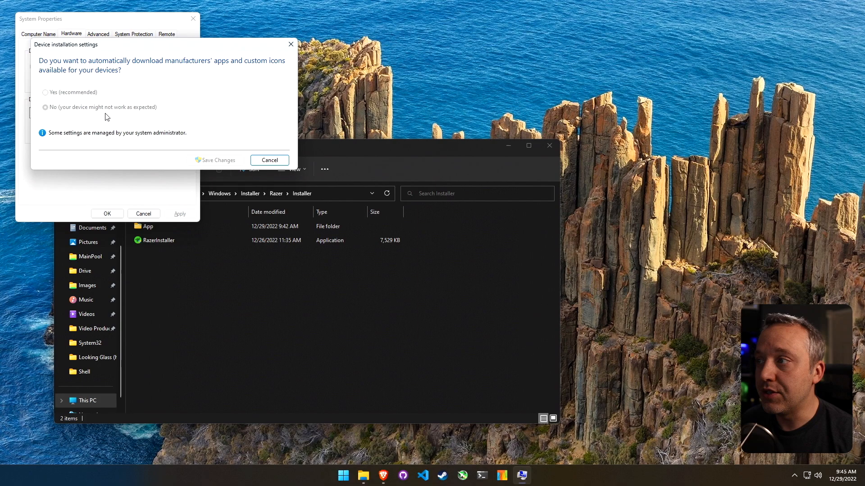
pyautogui.moveTo(105, 120)
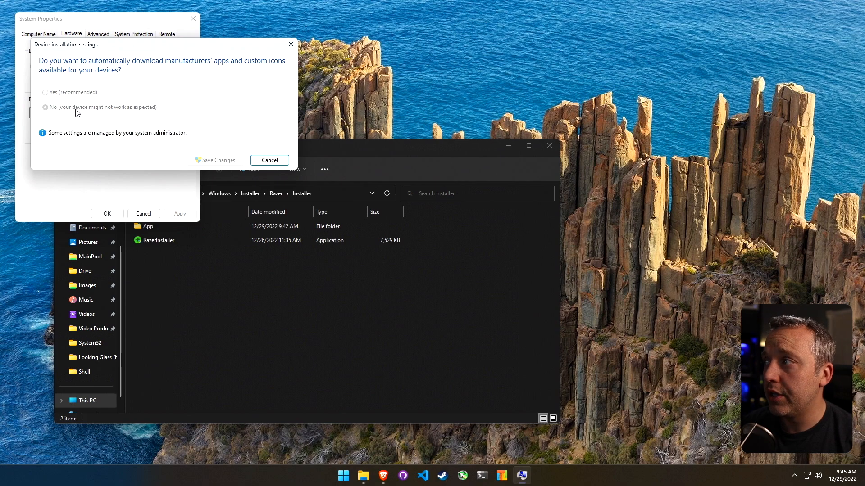
pyautogui.moveTo(59, 98)
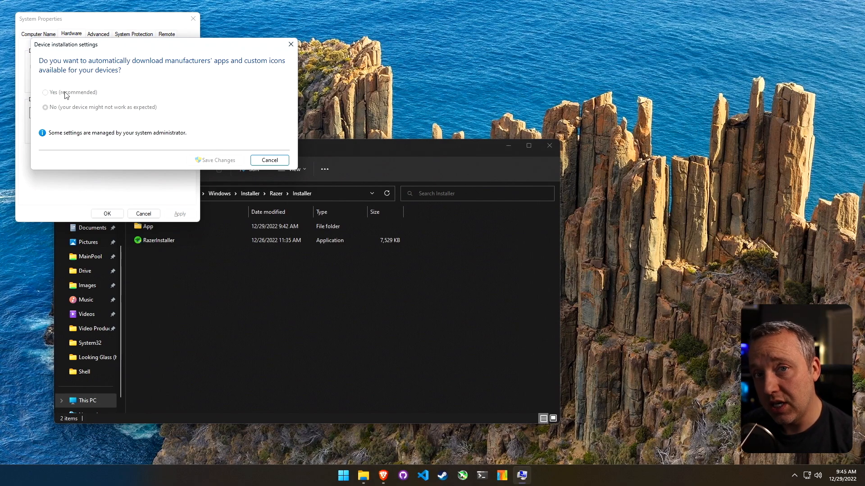
pyautogui.moveTo(271, 154)
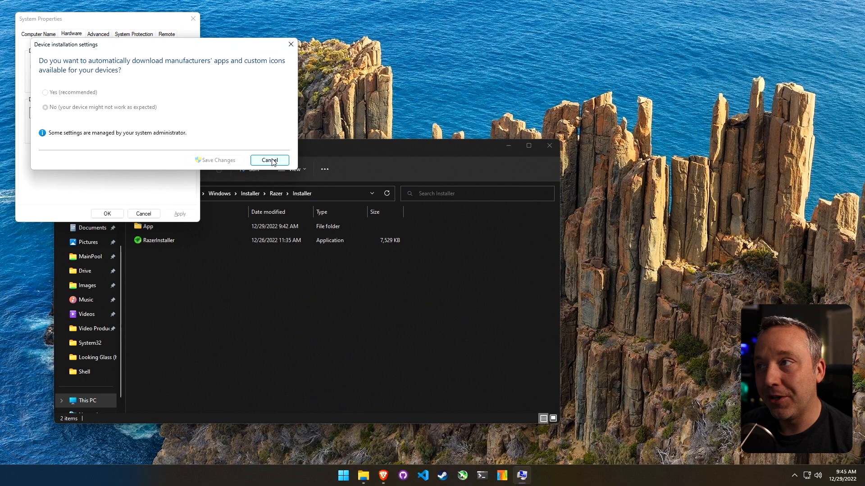
pyautogui.click(269, 160)
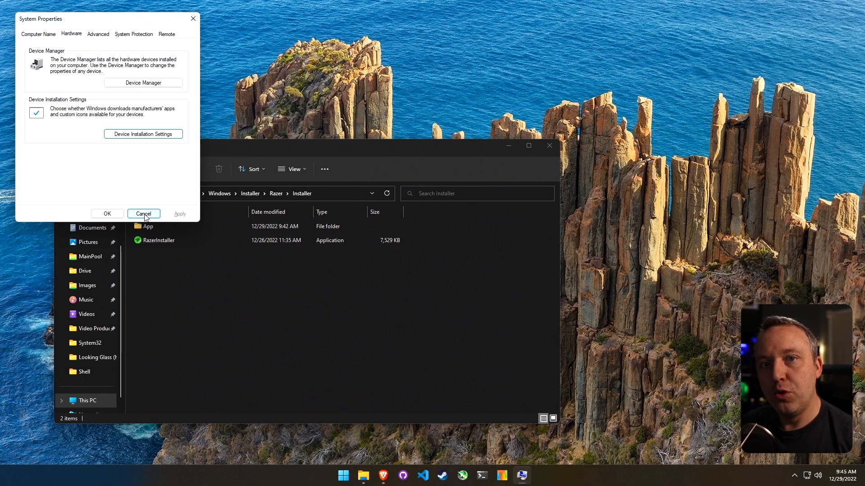
pyautogui.click(143, 215)
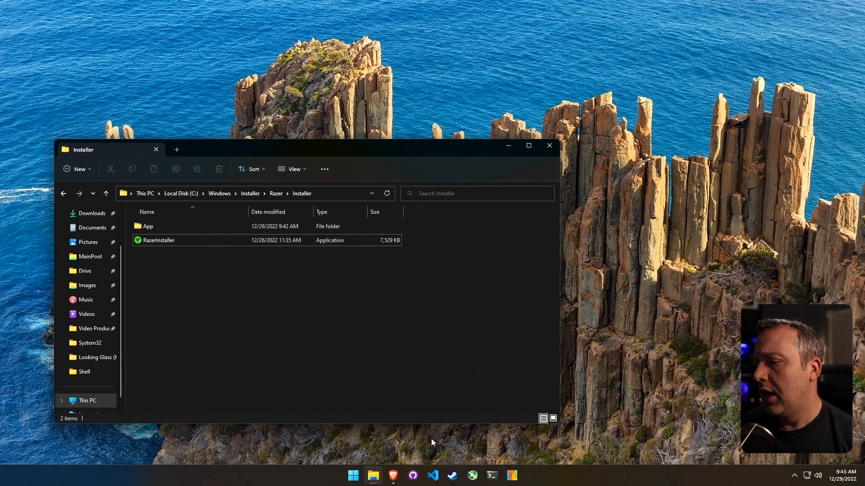
# Step: Copy the block-razer irm command from GitHub in Brave and launch an admin Terminal from Start
pyautogui.click(392, 476)
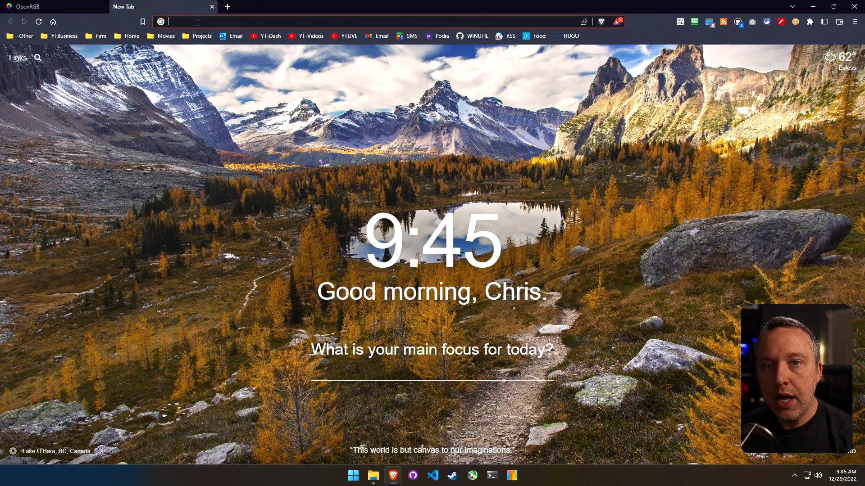
pyautogui.moveTo(200, 68)
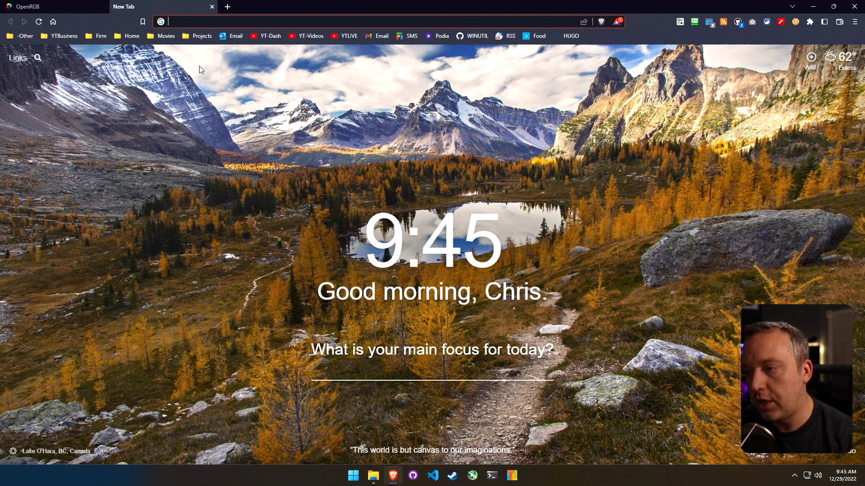
pyautogui.moveTo(243, 262)
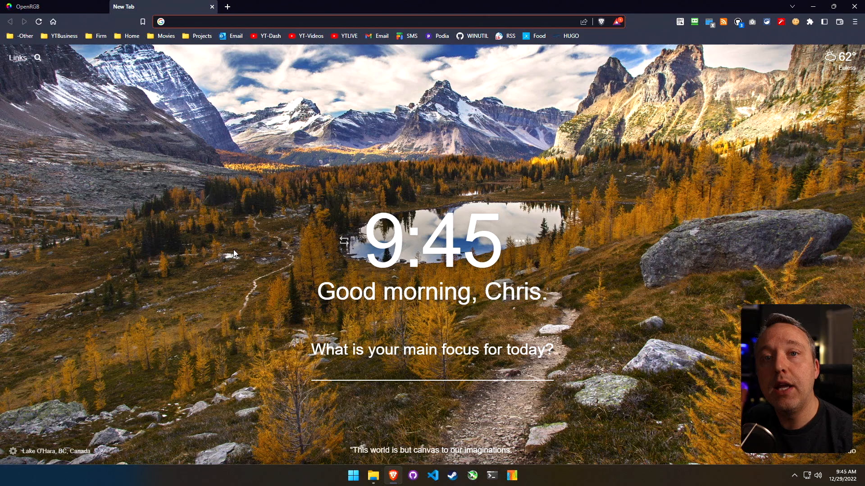
pyautogui.moveTo(231, 254)
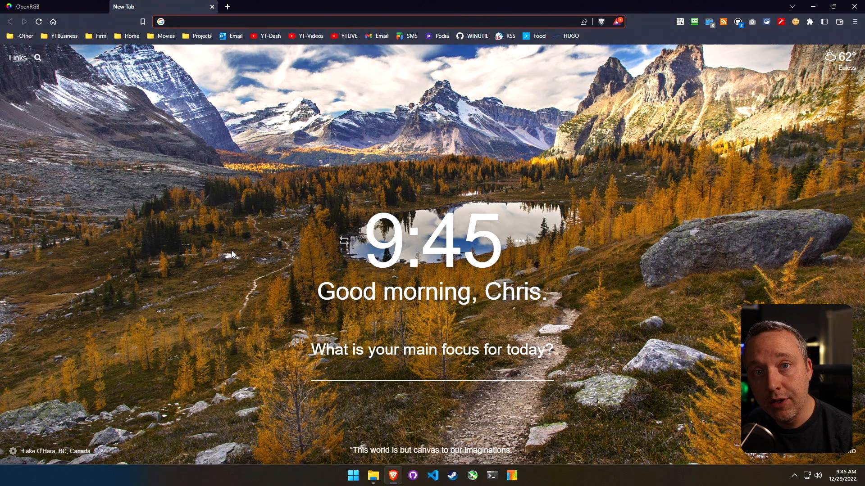
pyautogui.moveTo(231, 188)
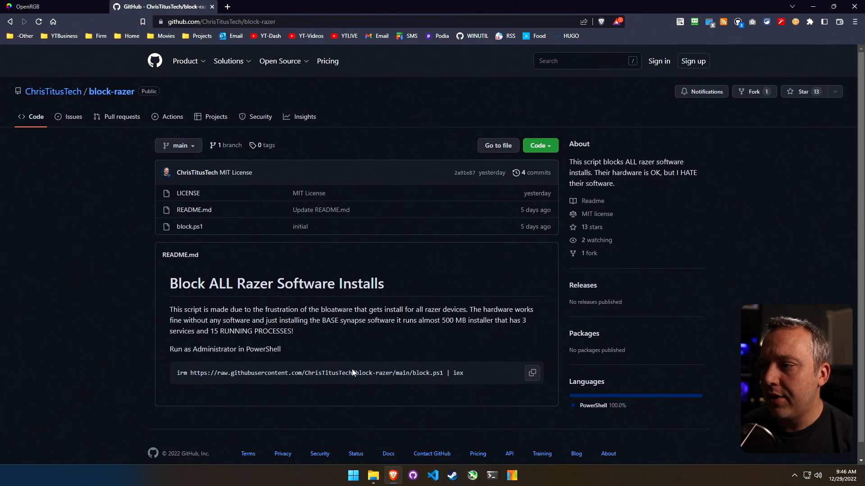
pyautogui.click(531, 373)
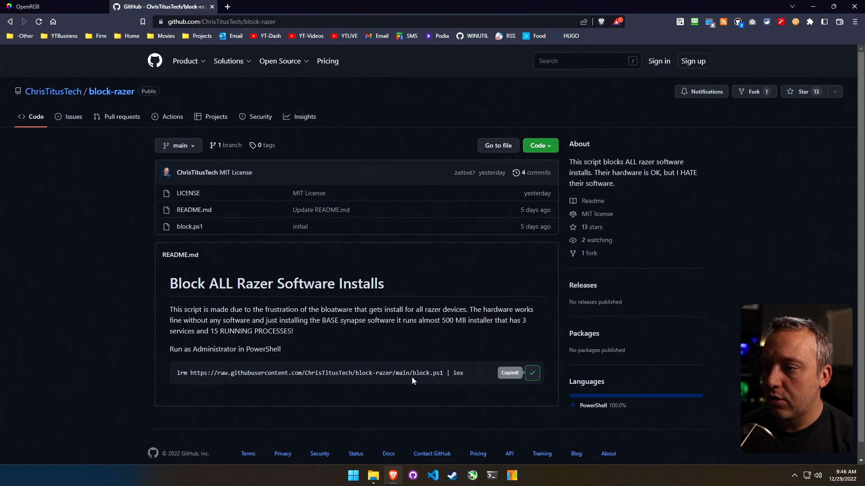
pyautogui.rightClick(353, 474)
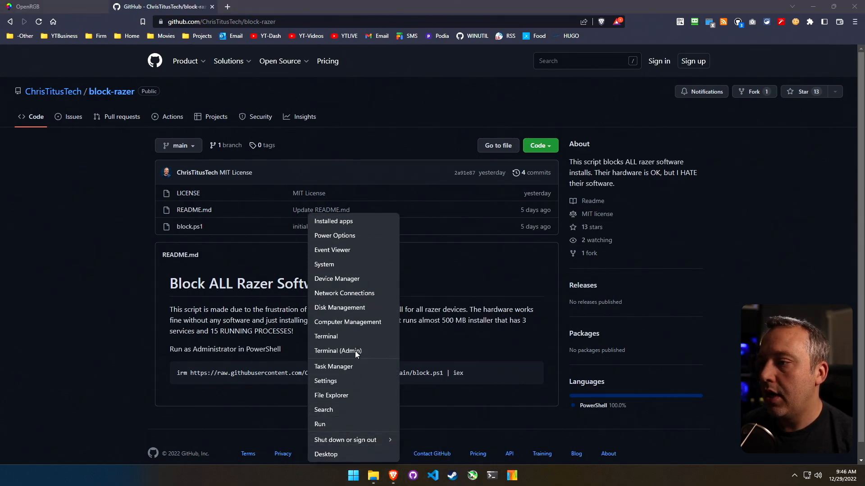
pyautogui.click(338, 350)
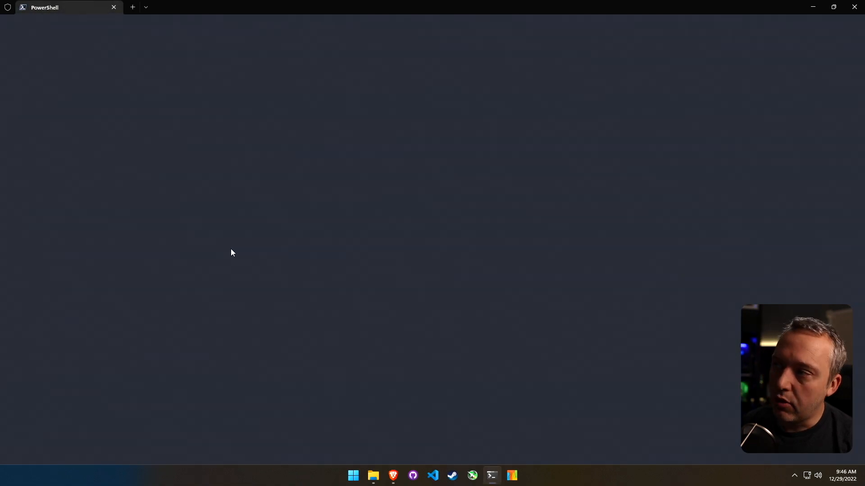
# Step: Run the block-razer block.ps1 script piped to iex in the admin PowerShell
pyautogui.write('irm https://raw.githubusercontent.com/ChrisTitusTech/block-razer/main/block.ps1 | iex')
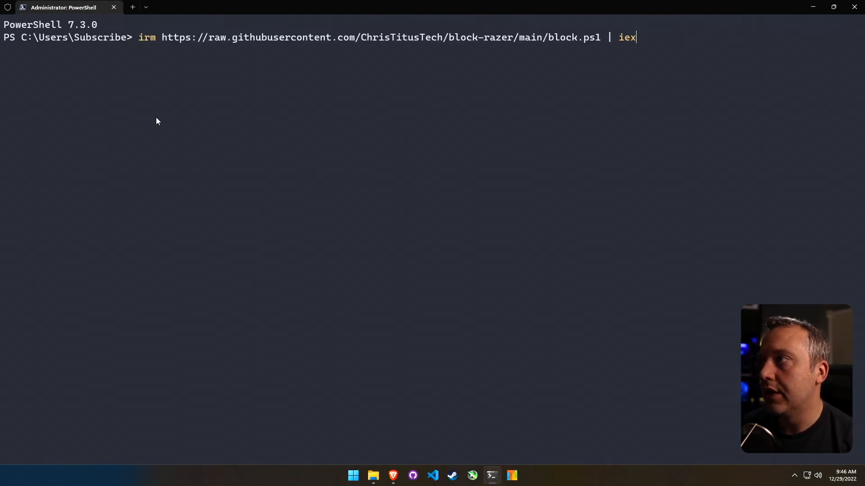
pyautogui.moveTo(224, 138)
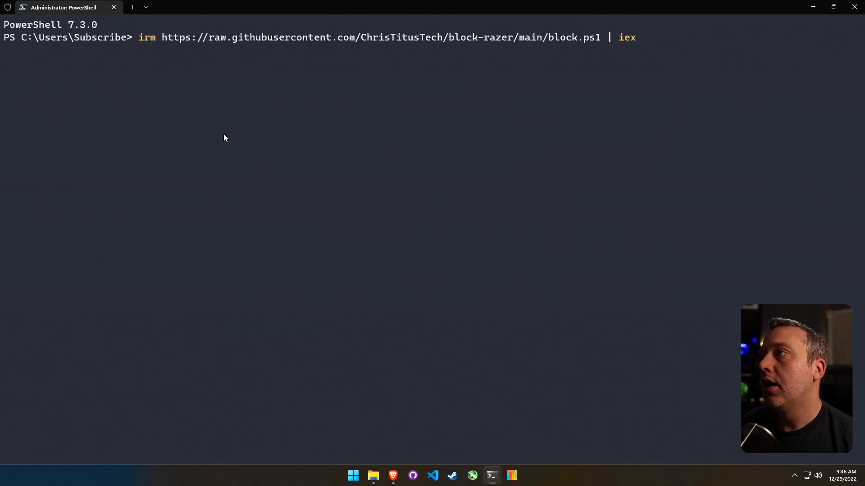
pyautogui.press('Return')
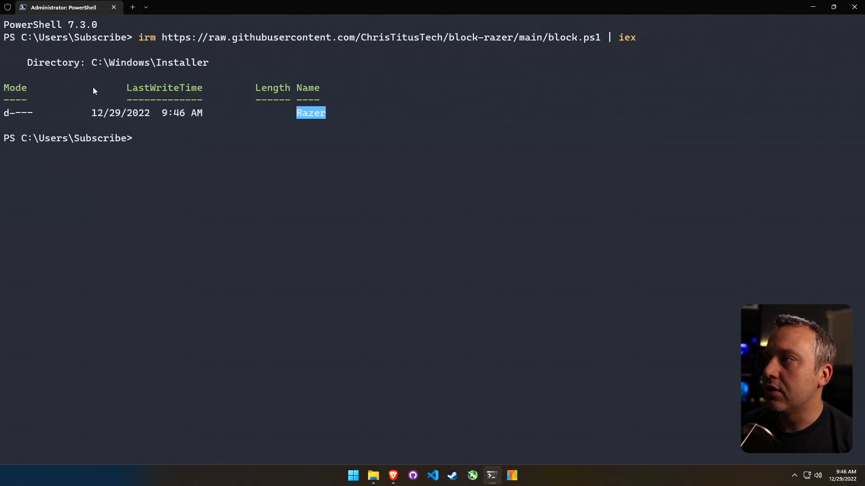
pyautogui.moveTo(325, 117)
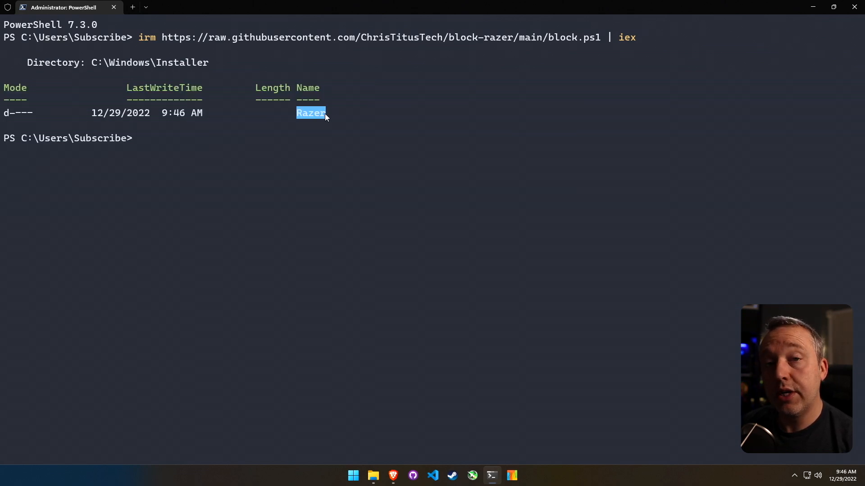
pyautogui.moveTo(281, 99)
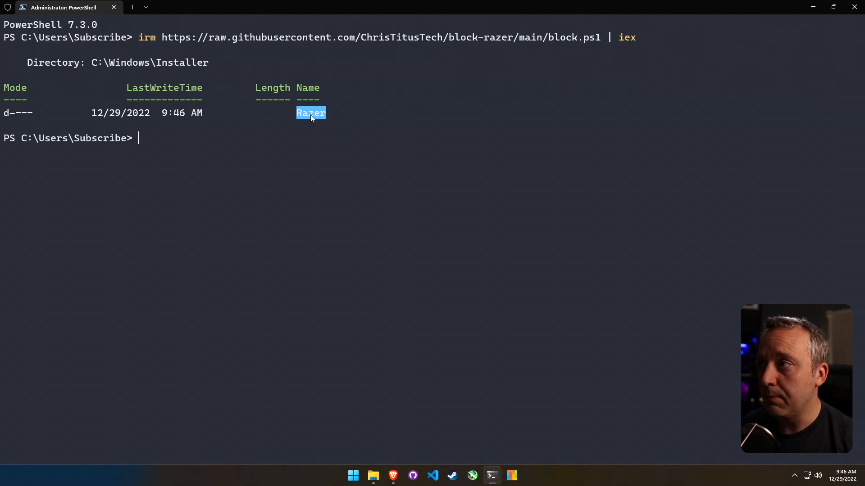
pyautogui.moveTo(318, 122)
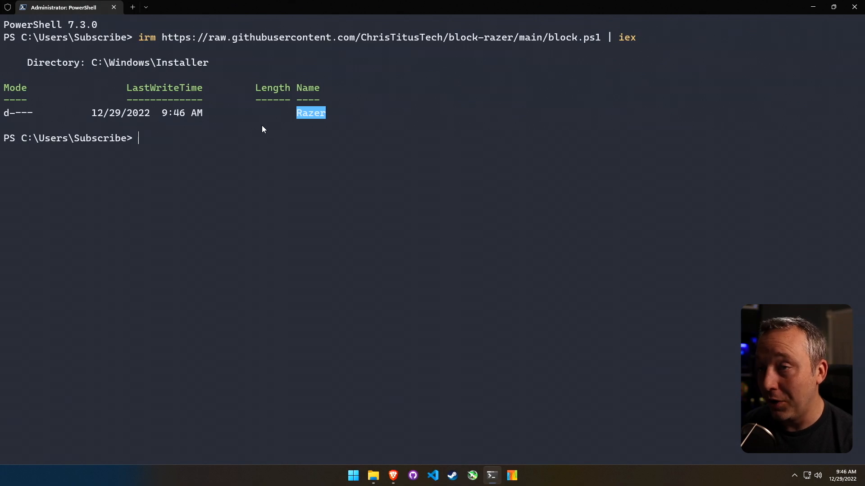
pyautogui.moveTo(291, 111)
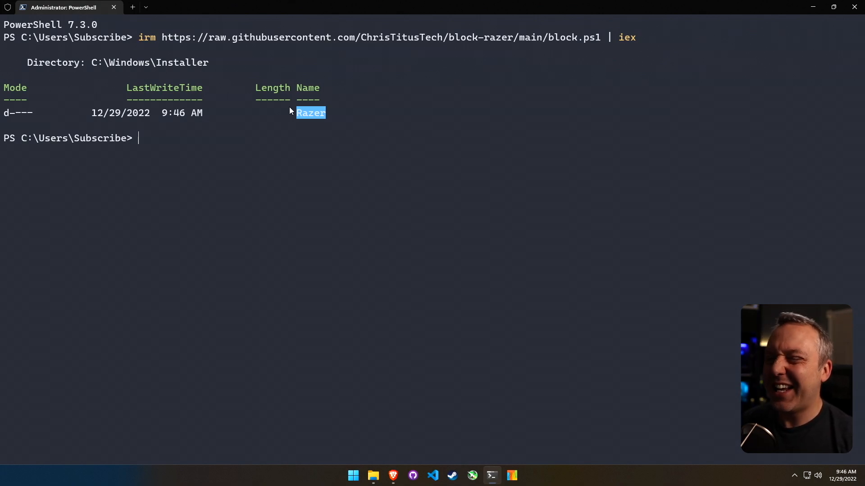
pyautogui.moveTo(297, 122)
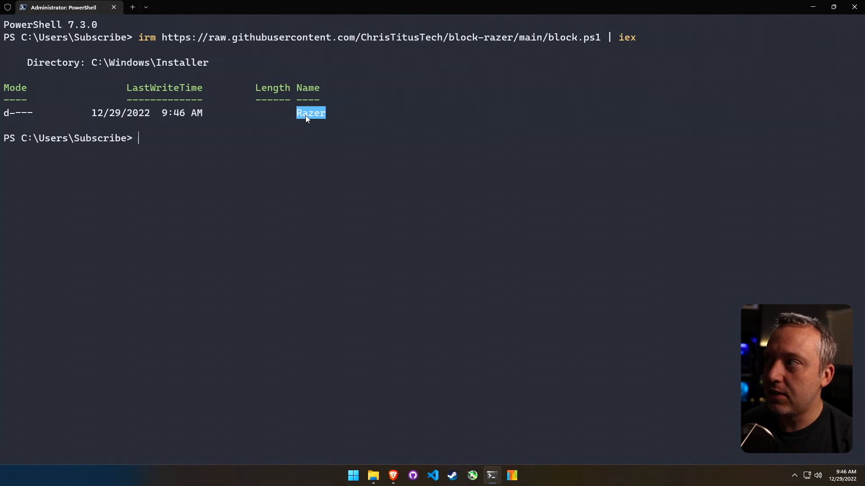
pyautogui.moveTo(303, 118)
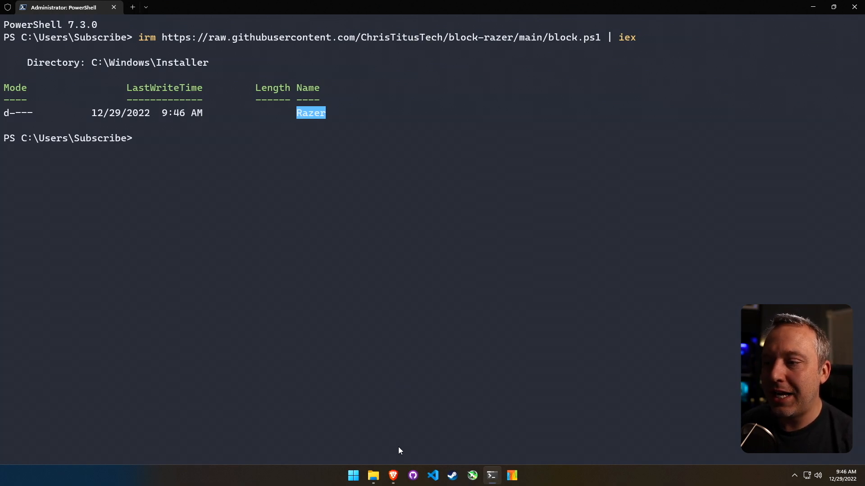
# Step: Show the empty C:\Windows\Installer\Razer folder and bring up its Properties
pyautogui.click(373, 476)
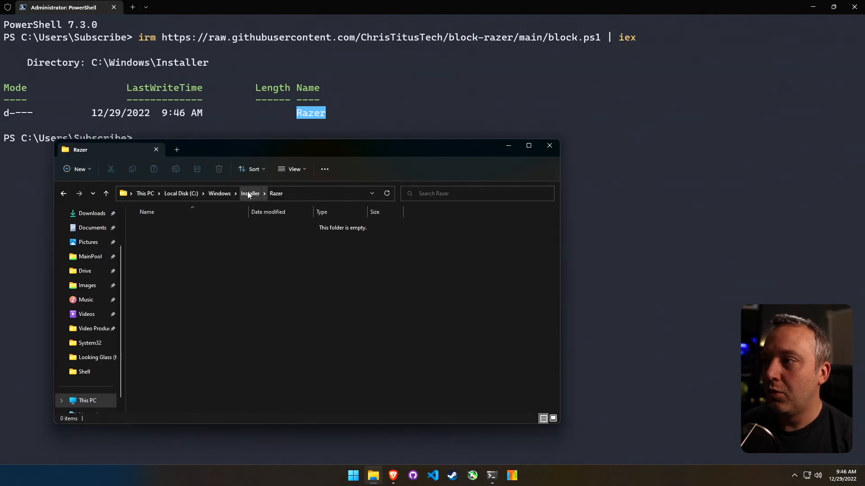
pyautogui.rightClick(262, 318)
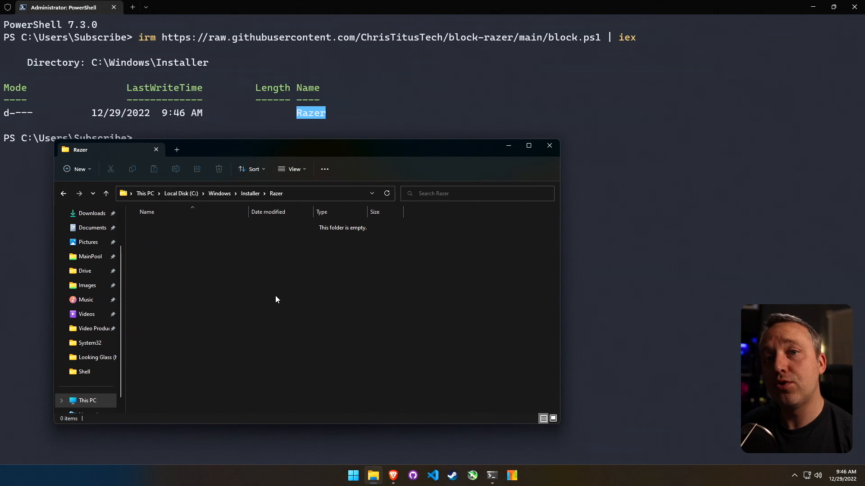
pyautogui.moveTo(357, 244)
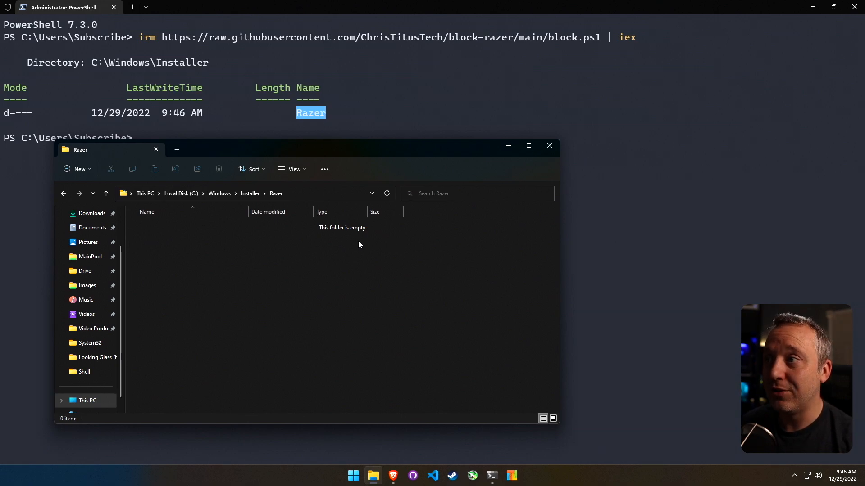
pyautogui.moveTo(345, 248)
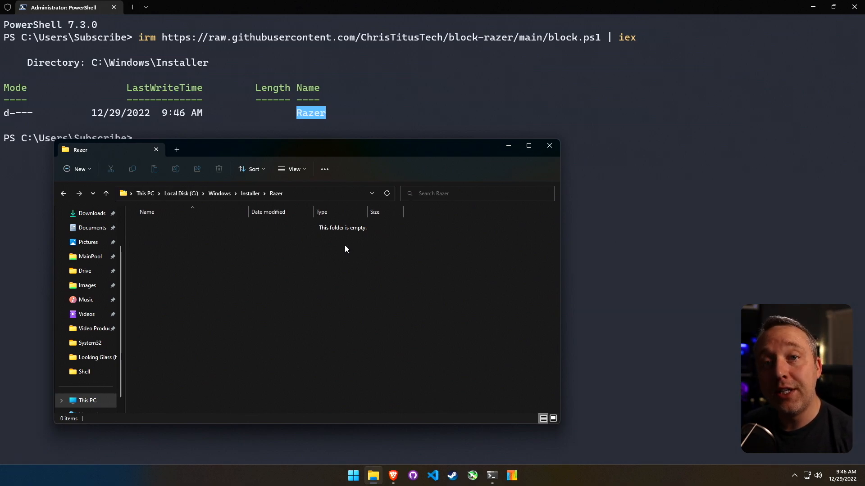
pyautogui.moveTo(250, 193)
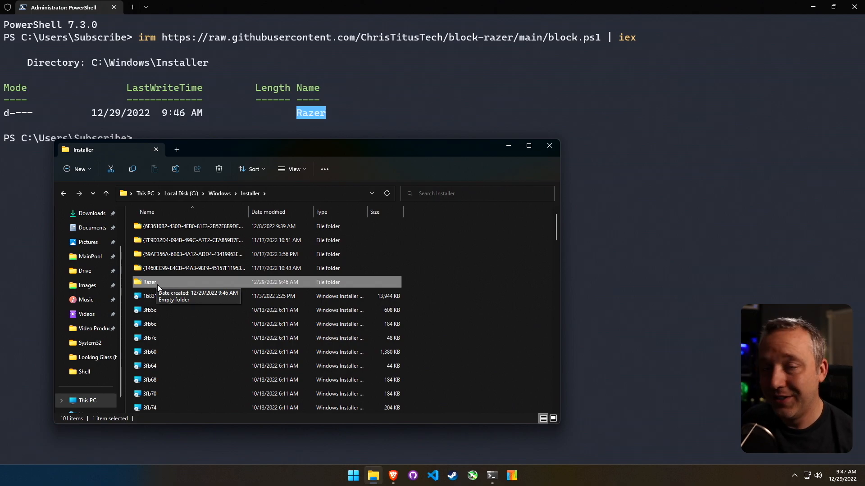
pyautogui.moveTo(195, 105)
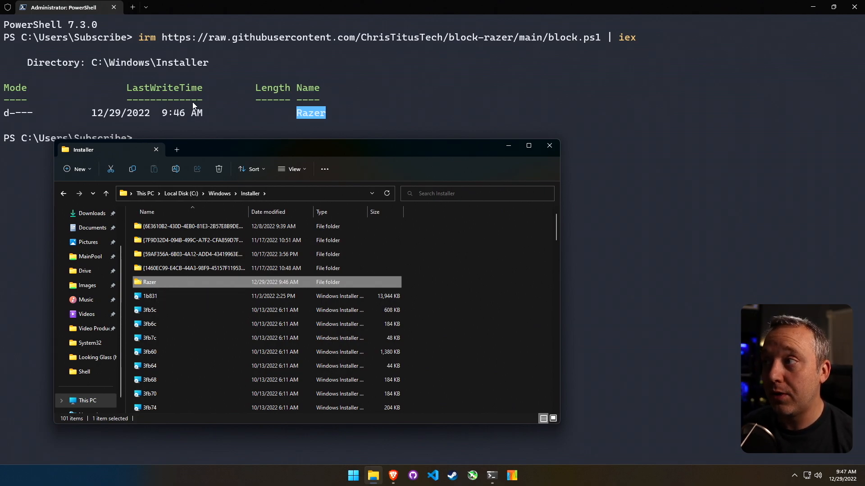
pyautogui.moveTo(211, 288)
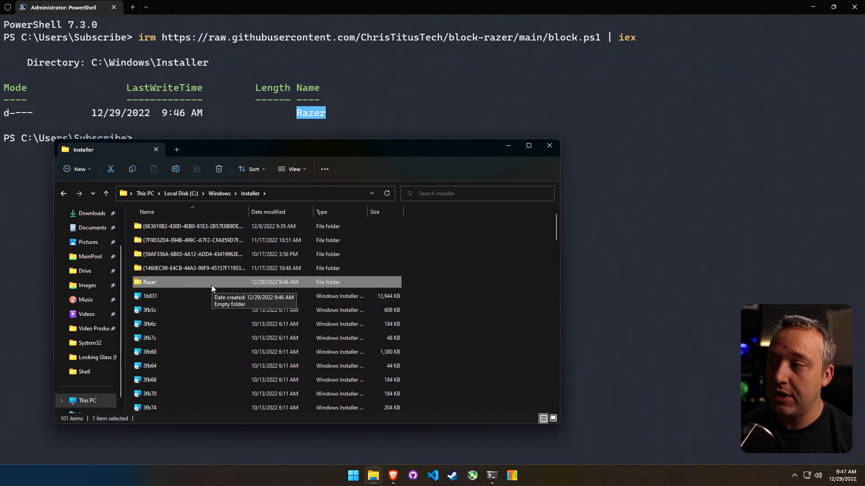
pyautogui.moveTo(175, 286)
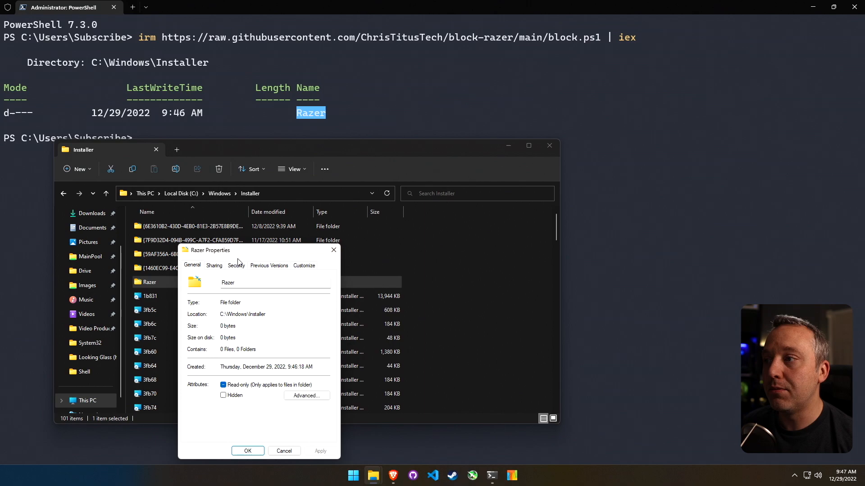
# Step: Inspect the Razer folder's Security permissions for SYSTEM and Administrators, then close Properties
pyautogui.click(236, 264)
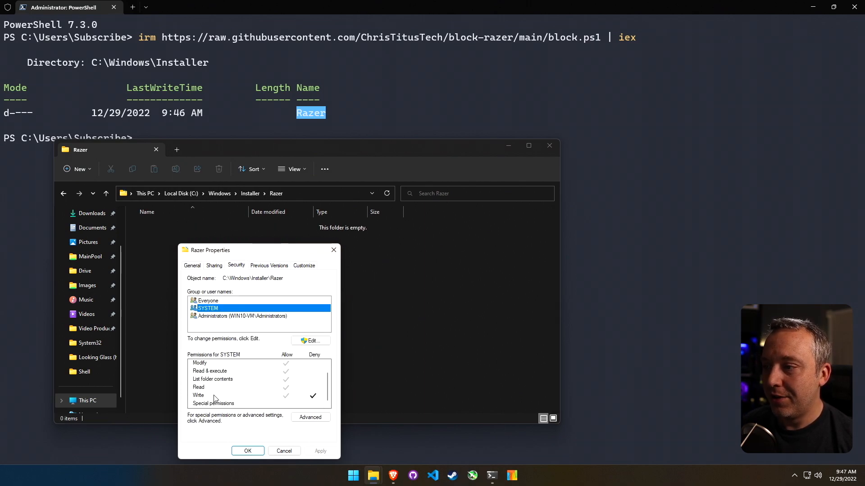
pyautogui.moveTo(255, 406)
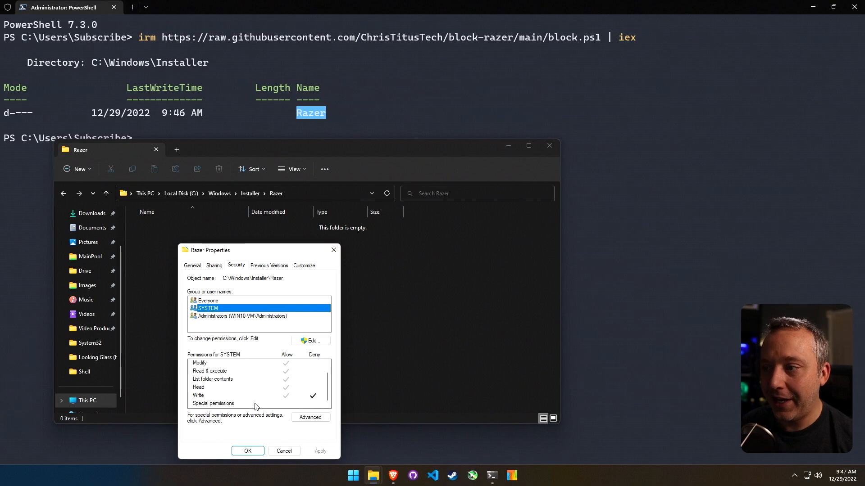
pyautogui.moveTo(285, 366)
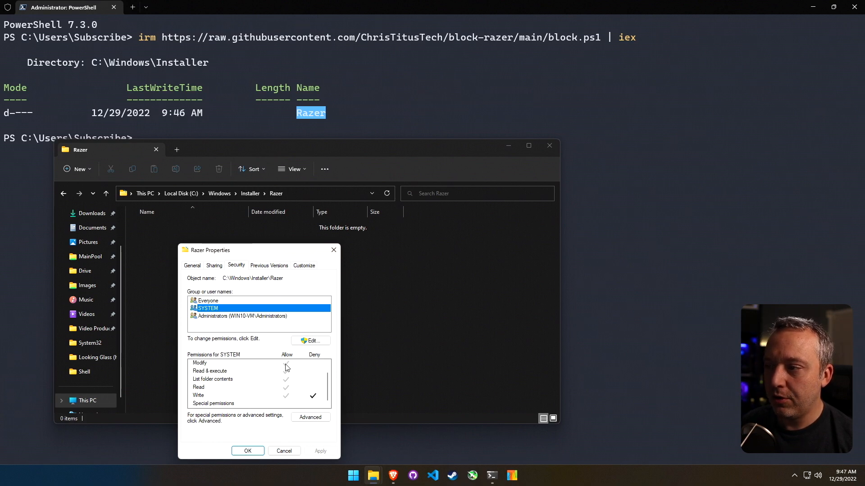
pyautogui.moveTo(294, 402)
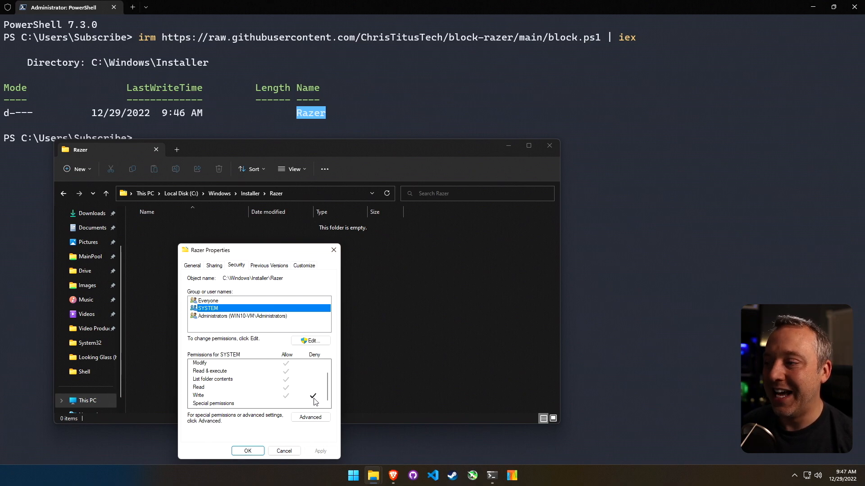
pyautogui.moveTo(286, 359)
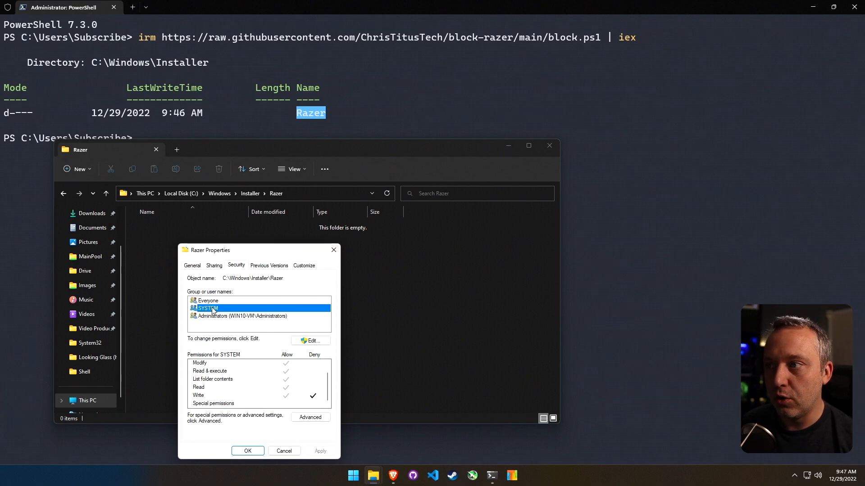
pyautogui.moveTo(224, 323)
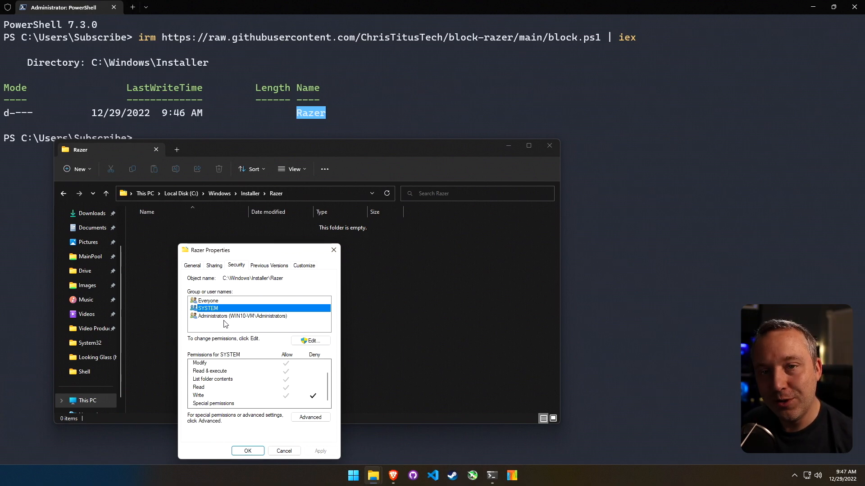
pyautogui.click(239, 316)
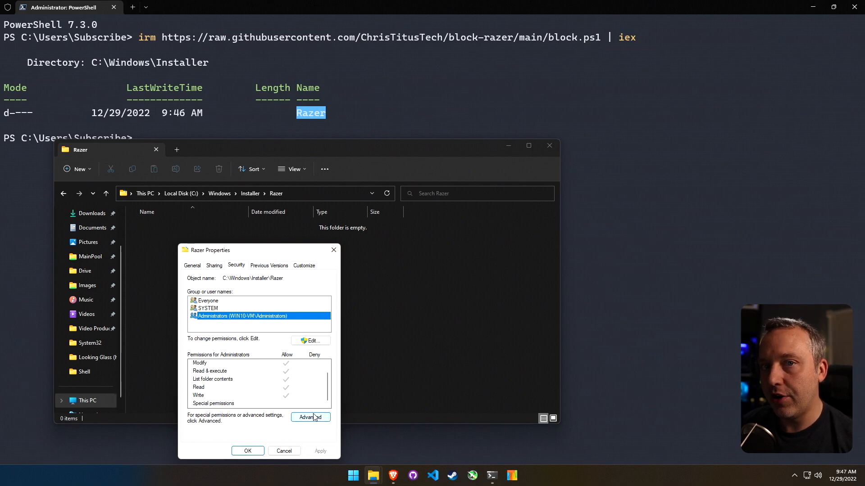
pyautogui.moveTo(333, 250)
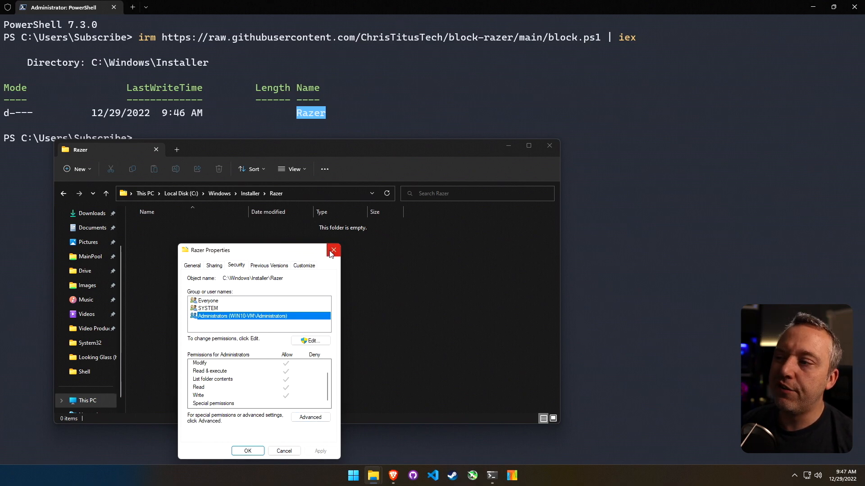
pyautogui.click(333, 250)
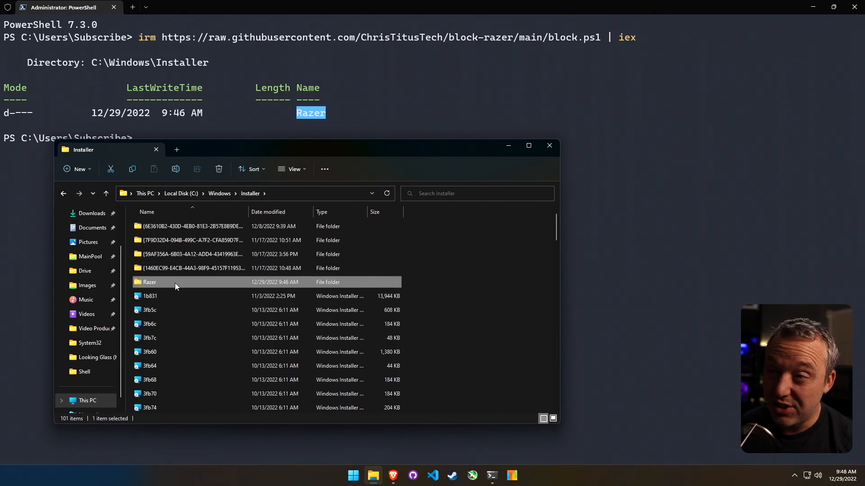
# Step: Print the block.ps1 source with irm in PowerShell, then return to Brave
pyautogui.click(523, 318)
pyautogui.write('irm https://raw.githubusercontent.com/ChrisTitusTech/block-razer/main/block.ps1')
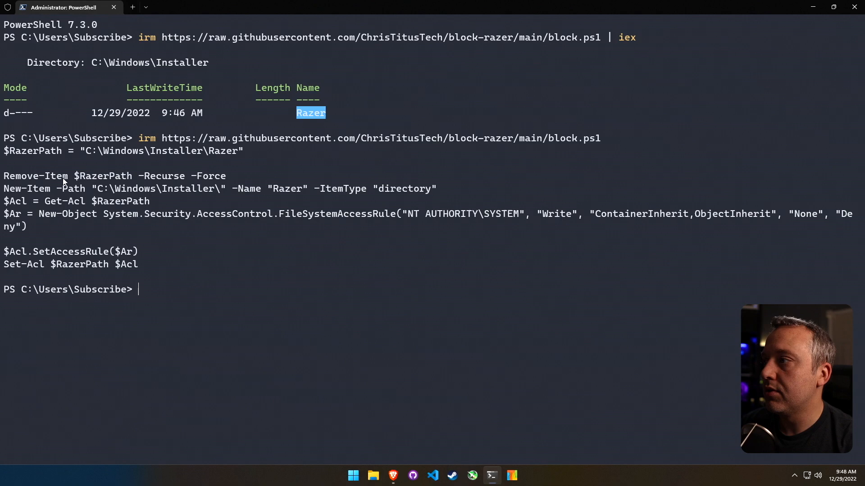
pyautogui.moveTo(21, 176); pyautogui.dragTo(232, 176)
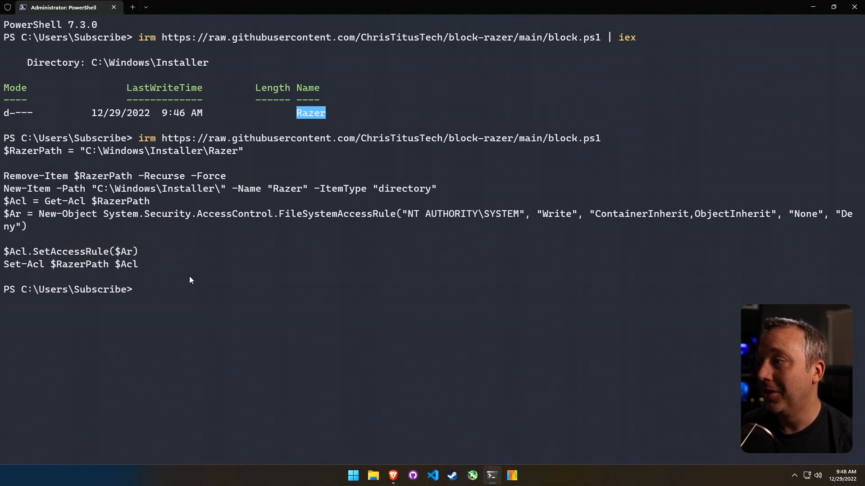
pyautogui.moveTo(183, 293)
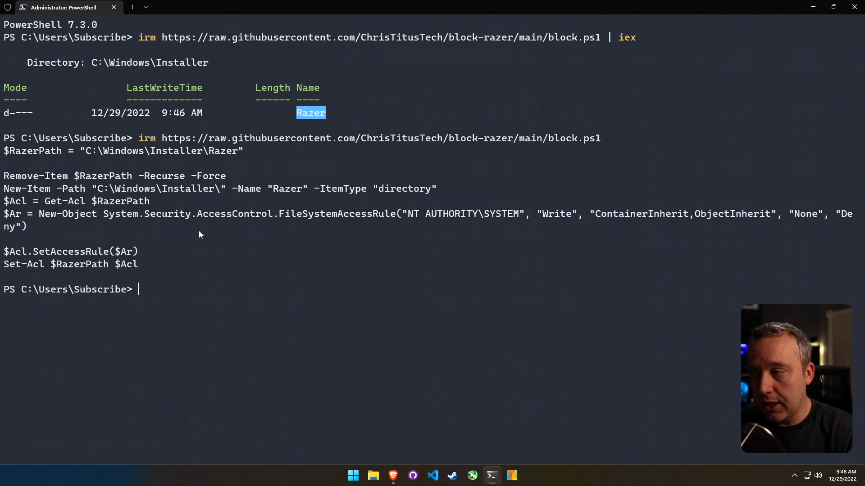
pyautogui.click(392, 475)
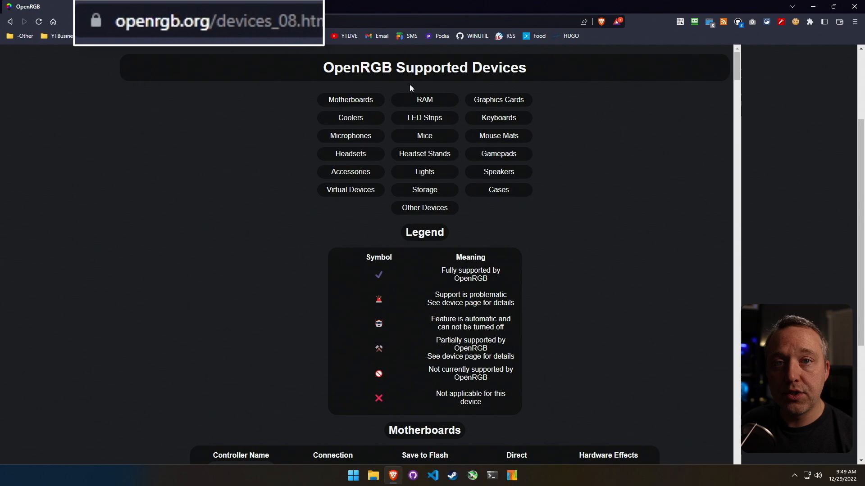
pyautogui.moveTo(469, 230)
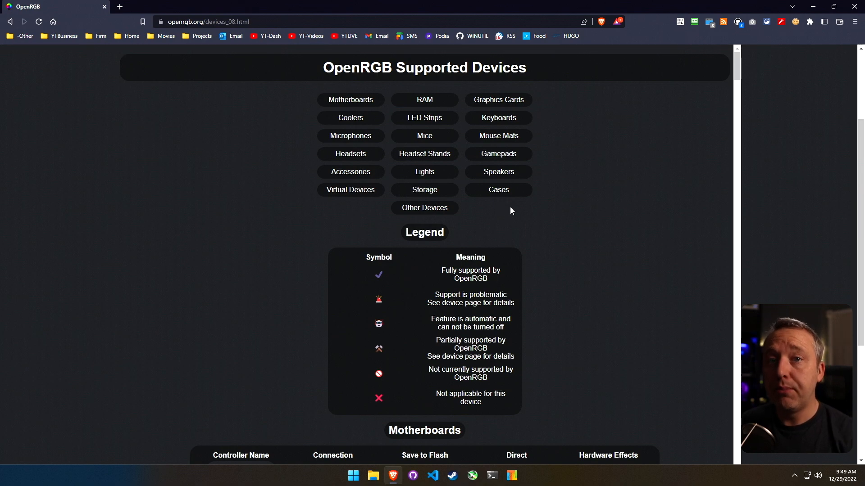
pyautogui.moveTo(523, 230)
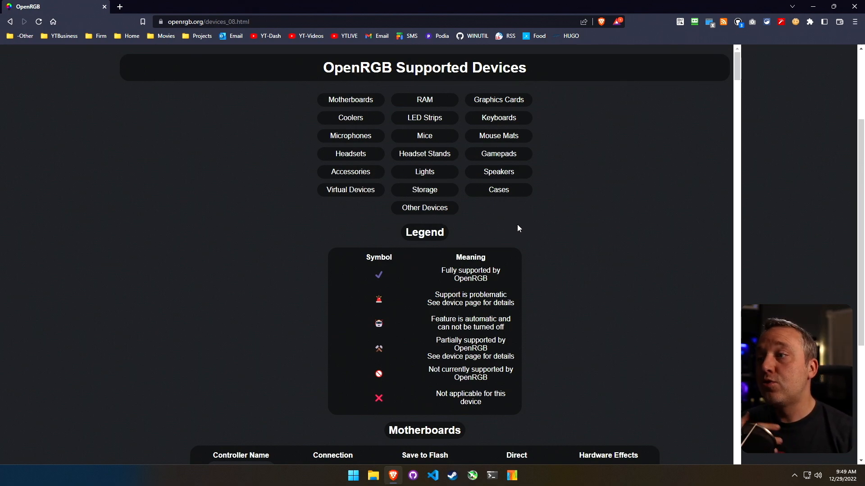
pyautogui.moveTo(505, 235)
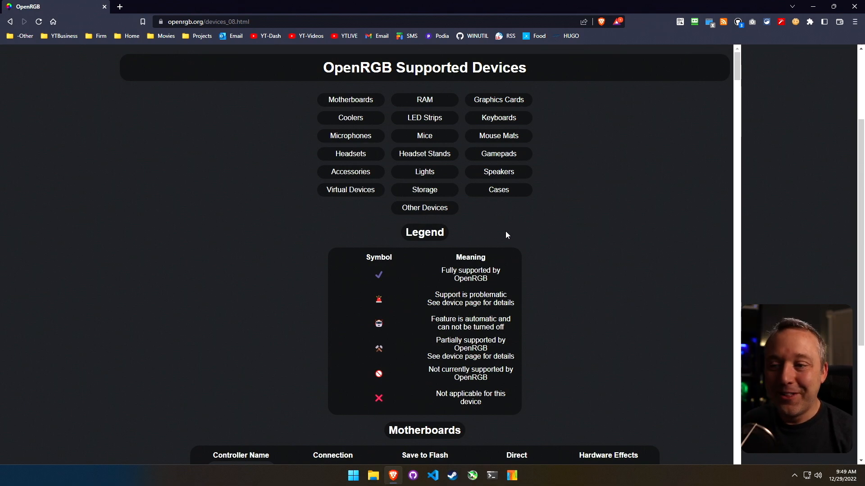
pyautogui.moveTo(368, 66)
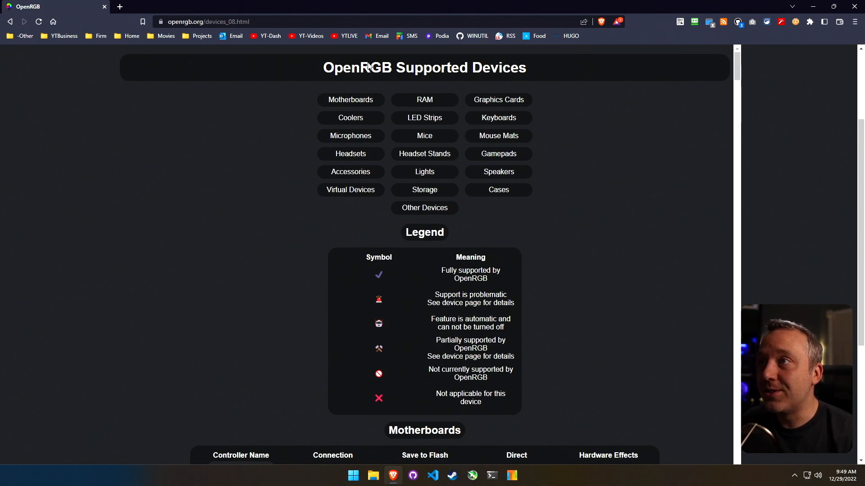
pyautogui.moveTo(425, 136)
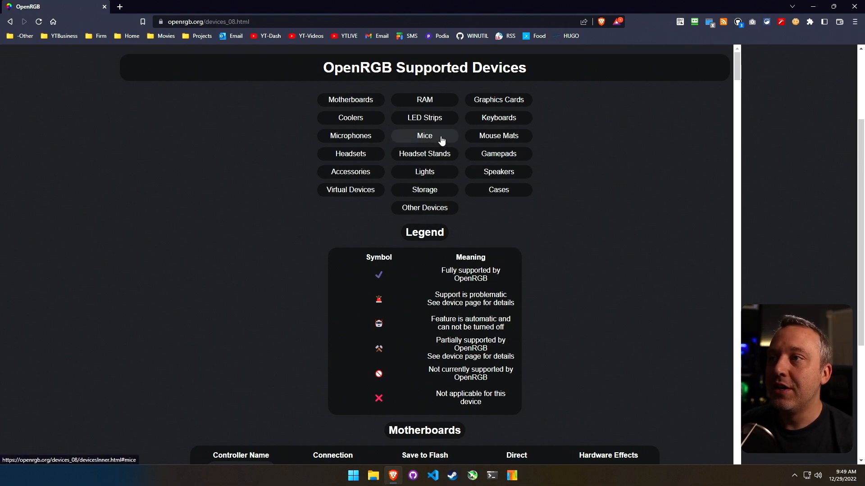
# Step: Scroll the Supported Devices page past Motherboards and RAM to the keyboards table with the Razer row
pyautogui.scroll(-3)
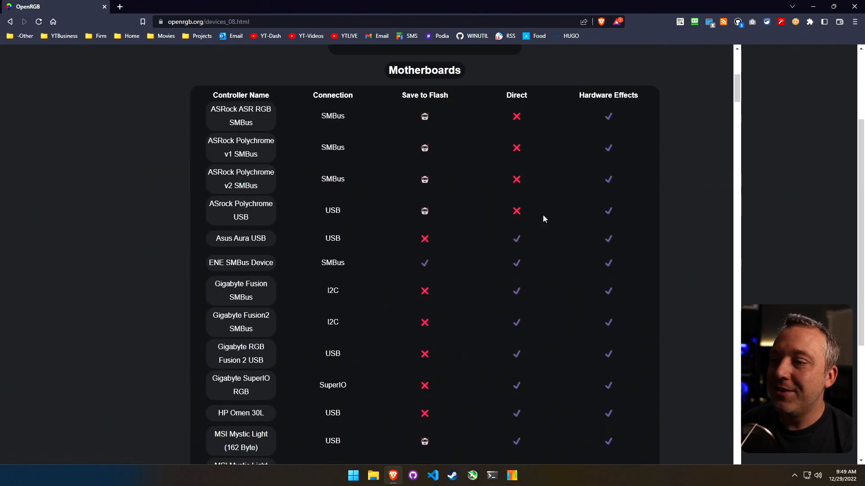
pyautogui.moveTo(489, 109)
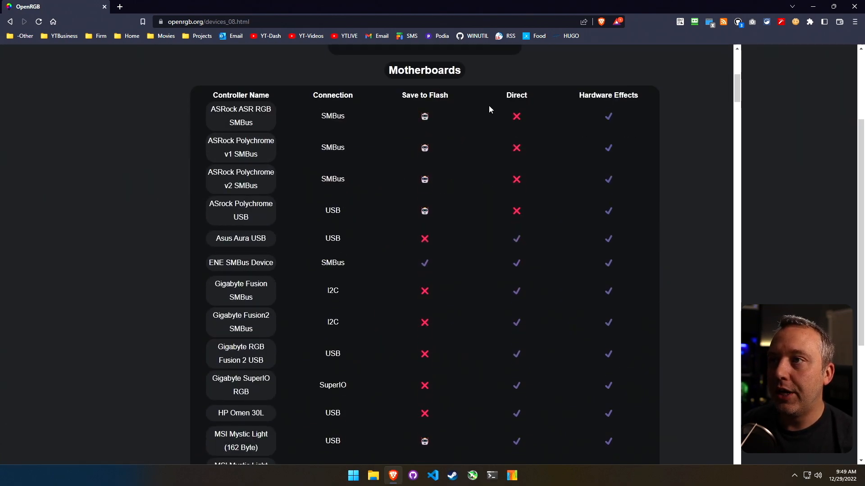
pyautogui.moveTo(438, 262)
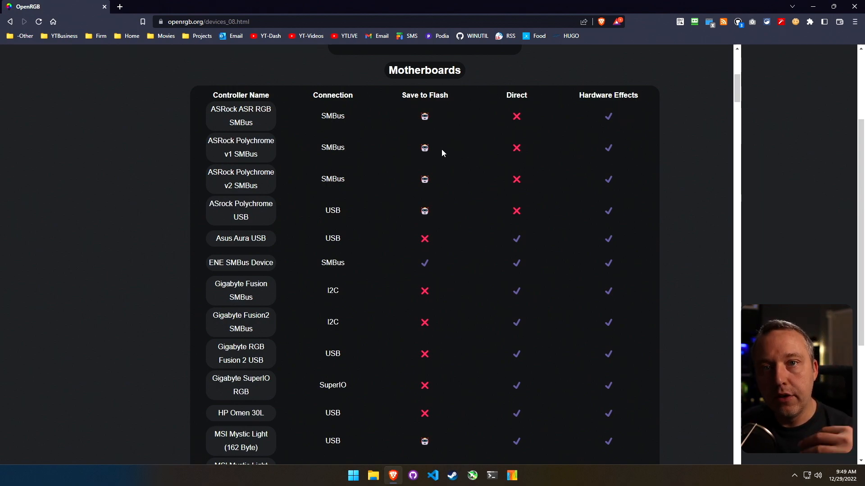
pyautogui.moveTo(523, 276)
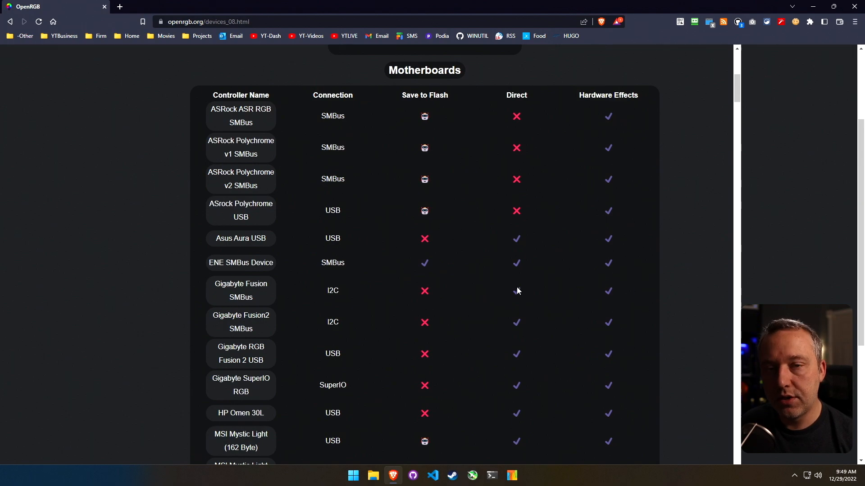
pyautogui.scroll(-3)
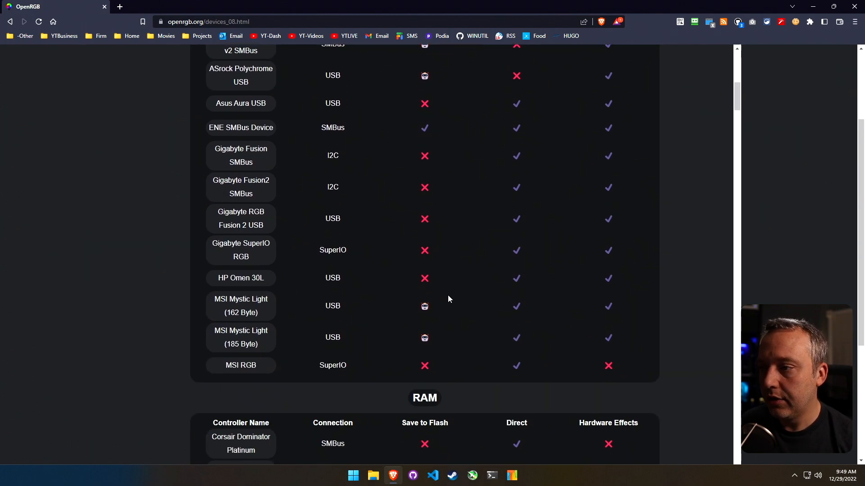
pyautogui.scroll(-3)
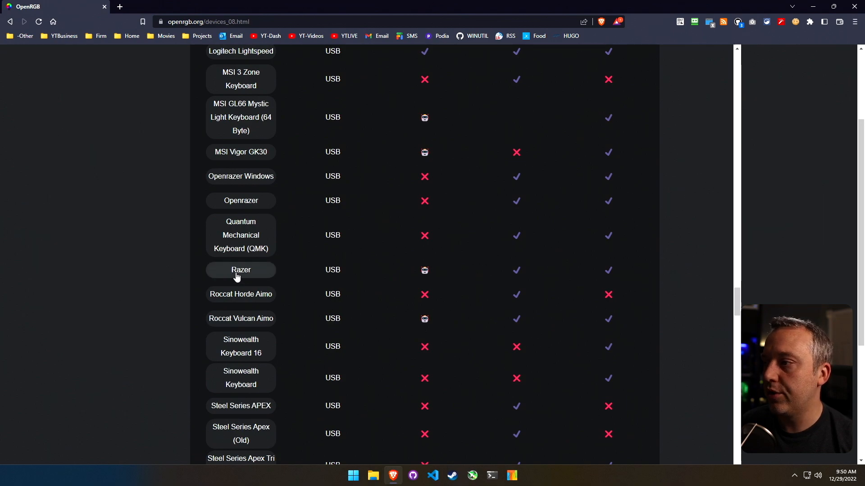
pyautogui.moveTo(353, 280)
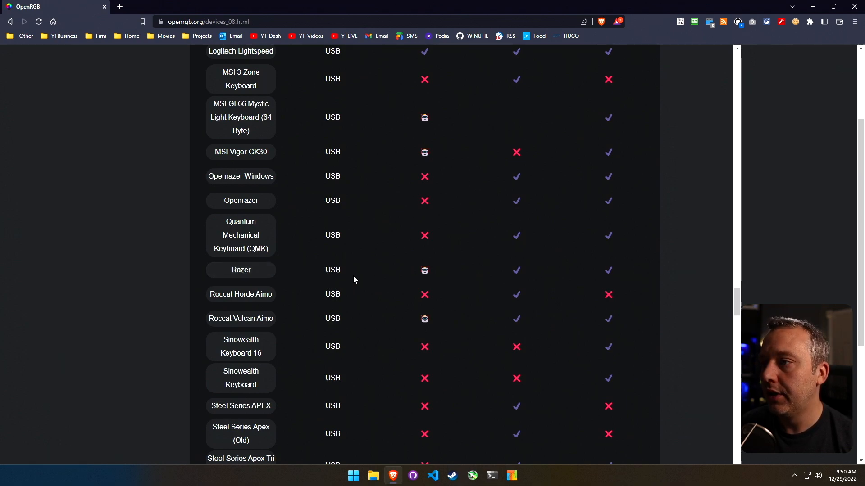
pyautogui.moveTo(240, 269)
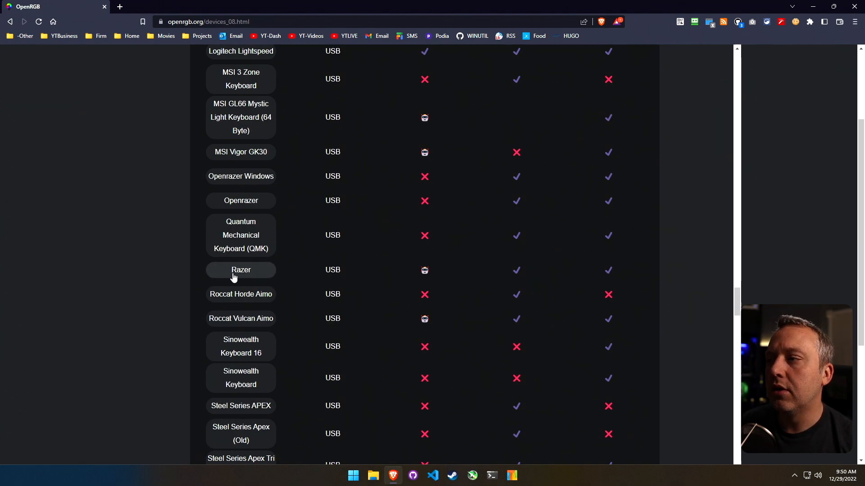
pyautogui.moveTo(564, 286)
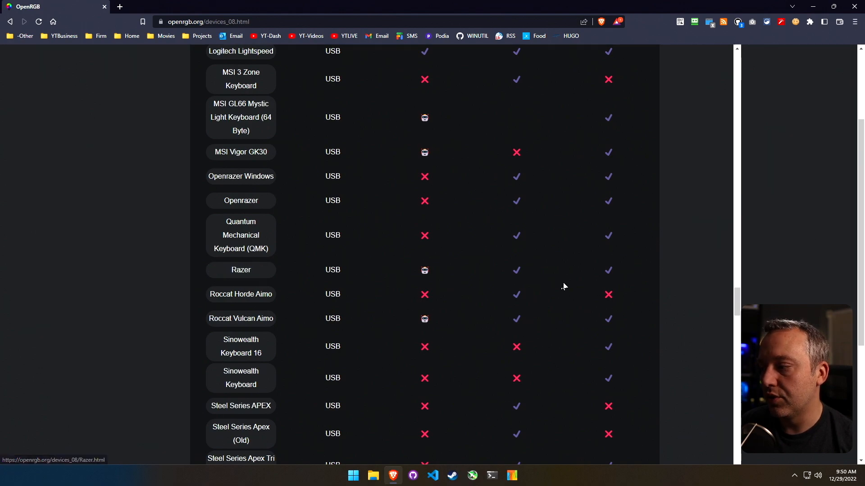
# Step: Open the Razer controller page and browse its device list down to the Deathadder, Diamondback and Lancehead mice
pyautogui.click(241, 269)
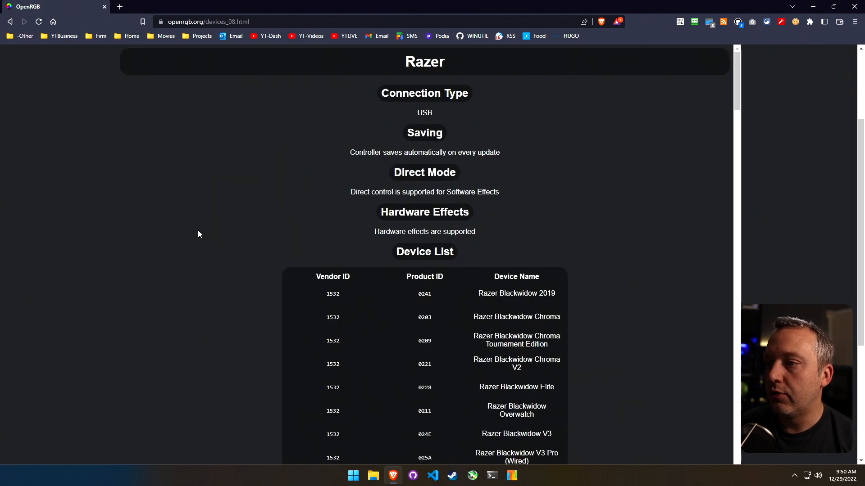
pyautogui.scroll(-3)
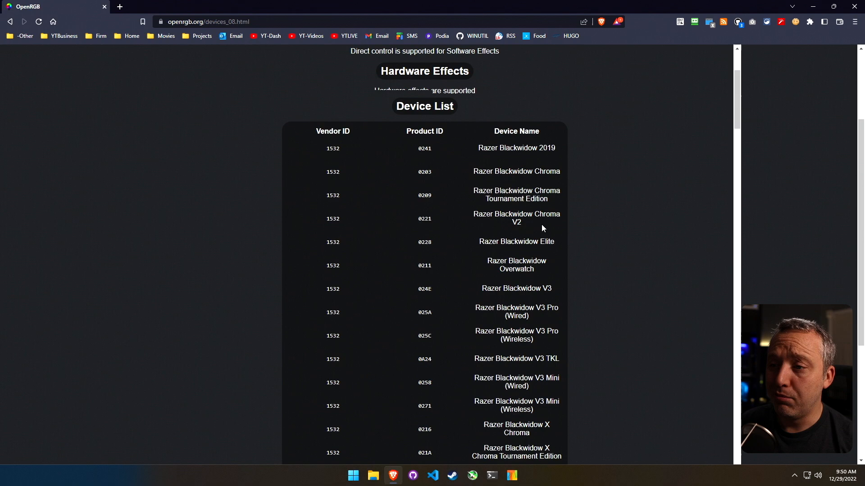
pyautogui.scroll(-3)
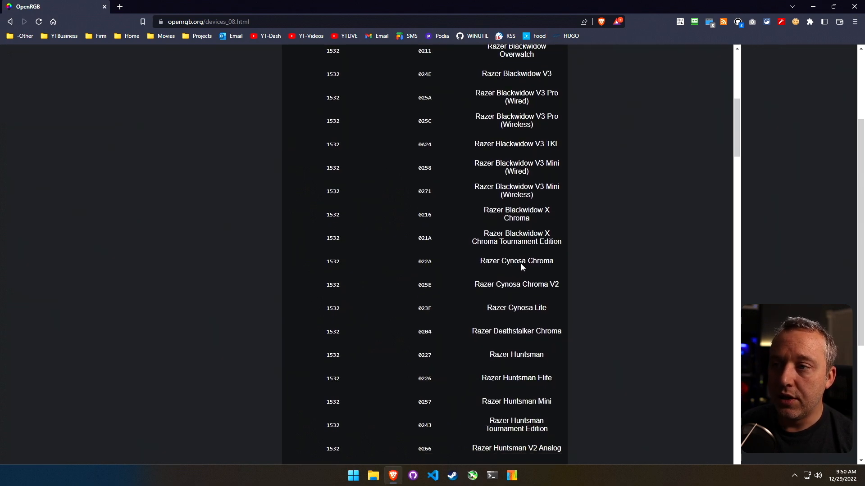
pyautogui.scroll(-3)
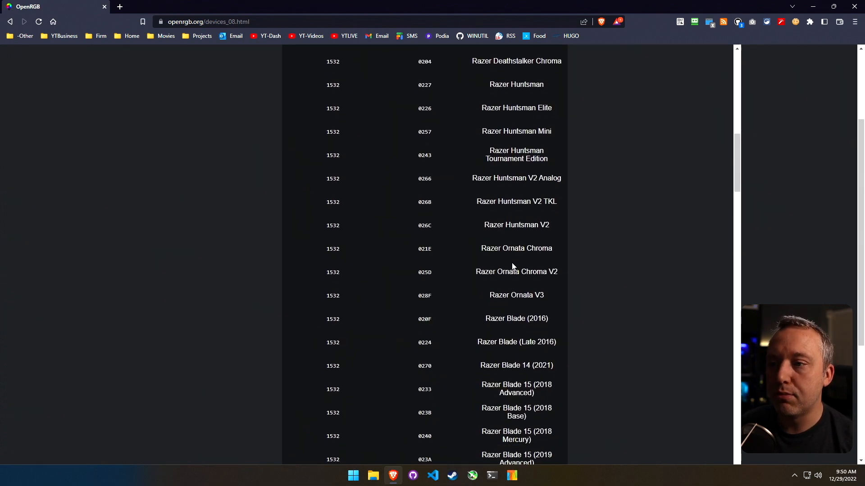
pyautogui.scroll(-3)
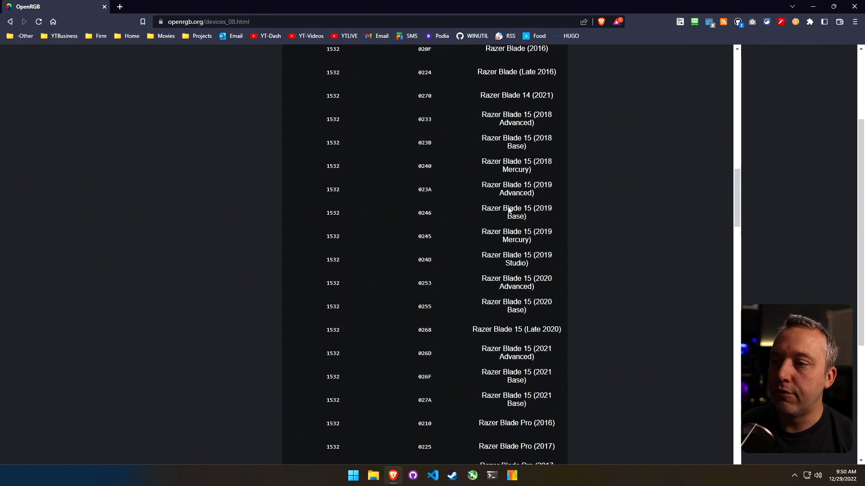
pyautogui.scroll(-3)
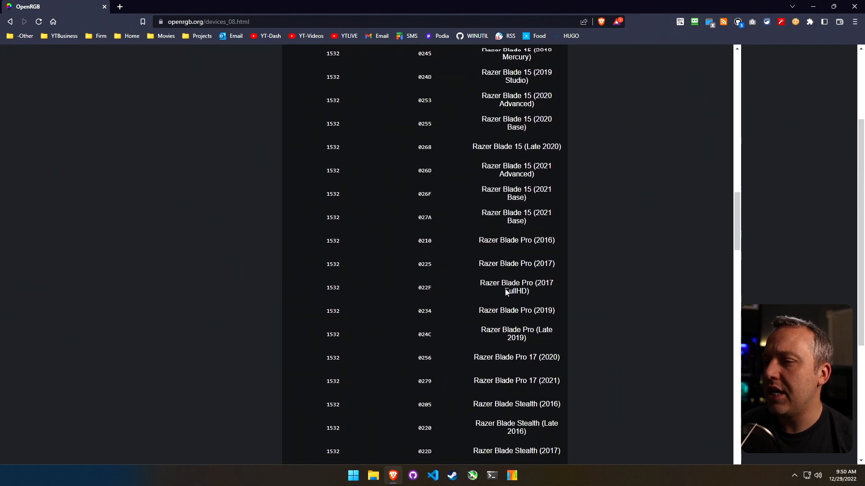
pyautogui.scroll(-3)
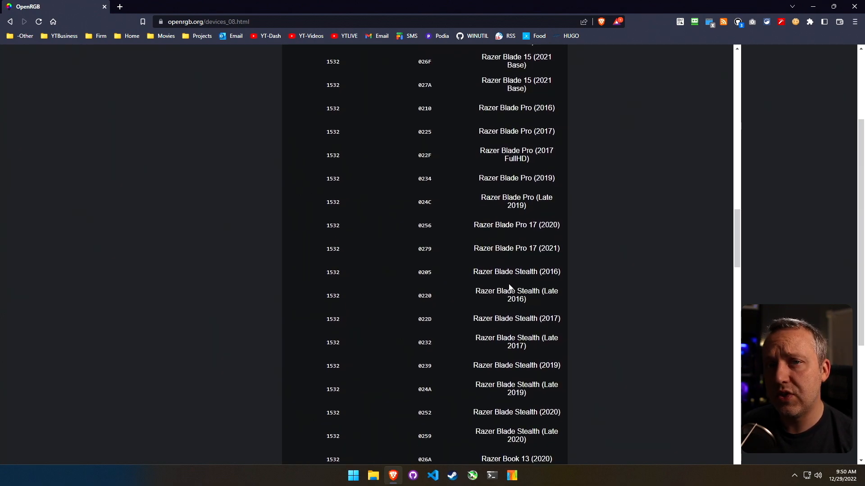
pyautogui.moveTo(509, 283)
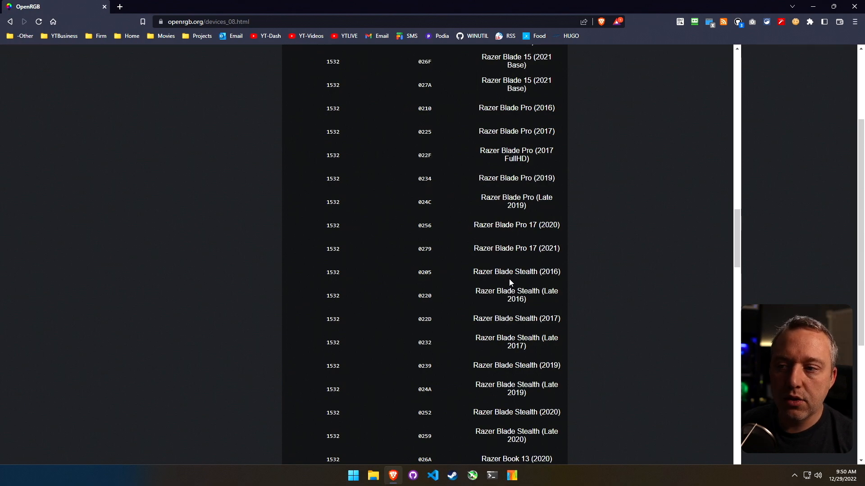
pyautogui.scroll(-3)
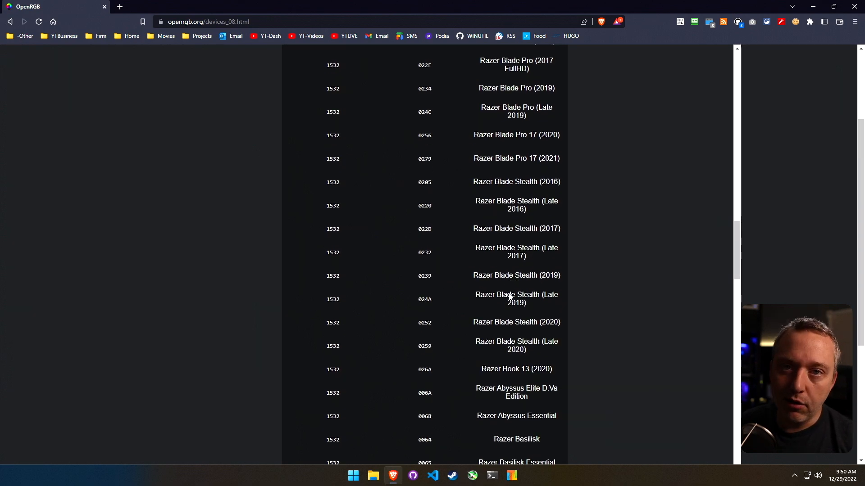
pyautogui.scroll(-3)
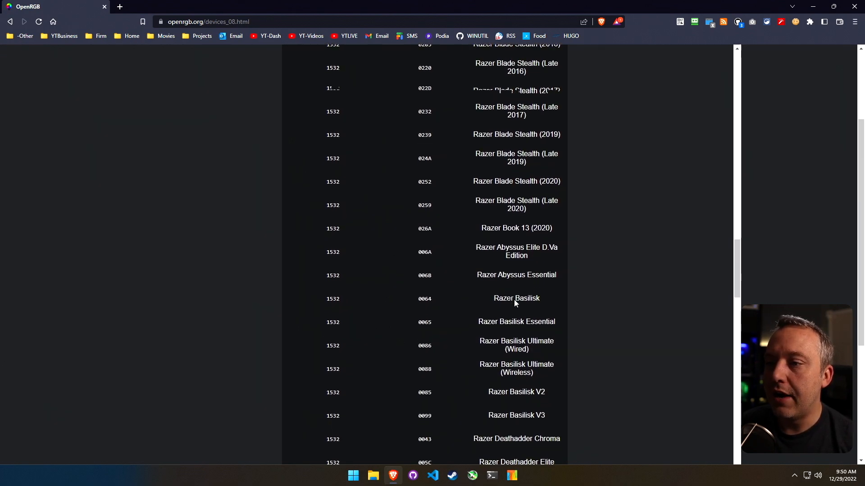
pyautogui.scroll(-3)
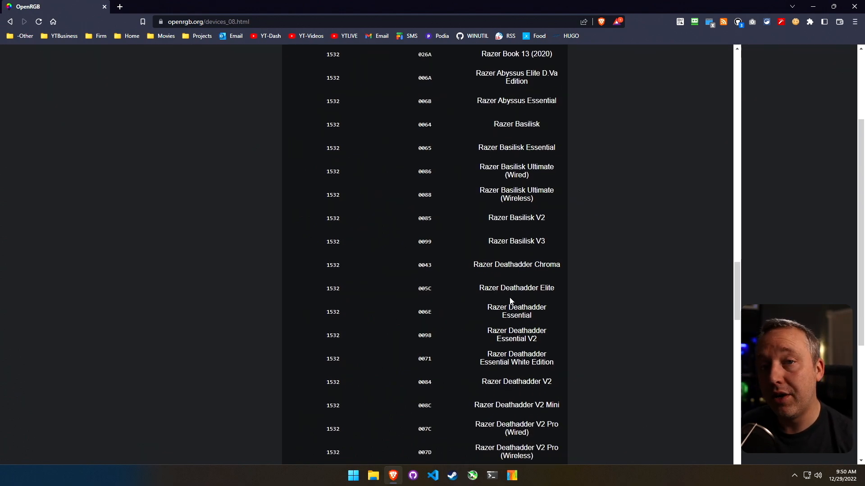
pyautogui.scroll(-3)
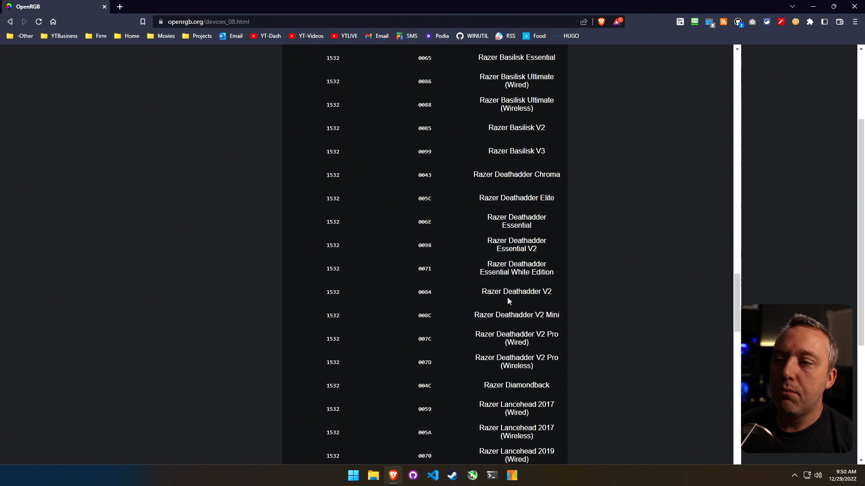